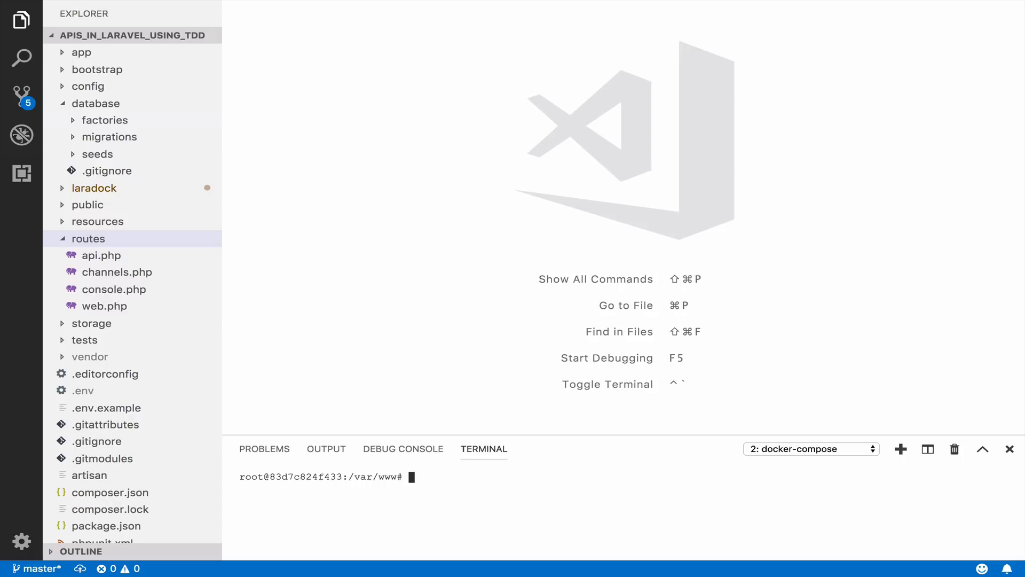
mouse_move(354, 155)
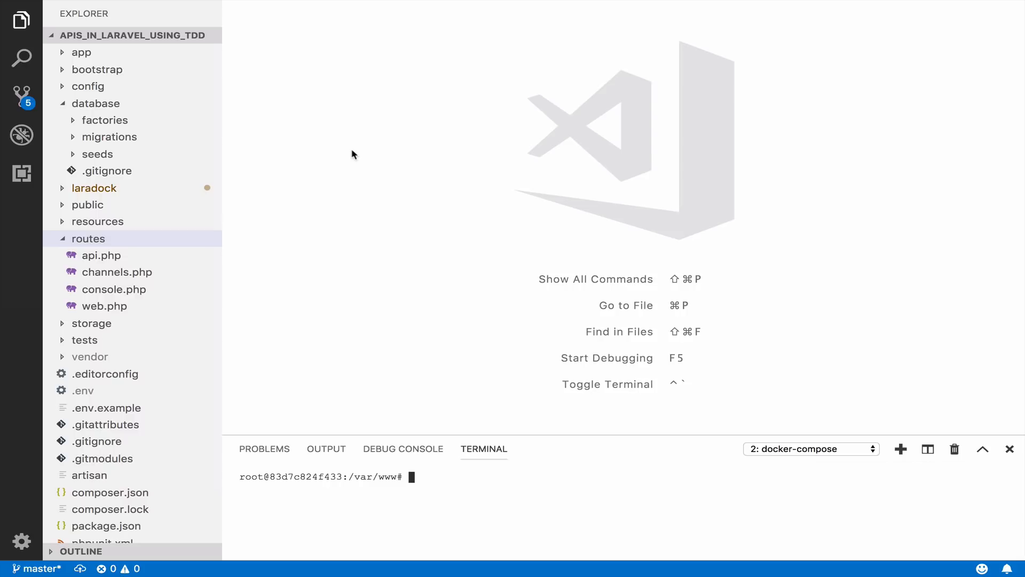
mouse_move(432, 291)
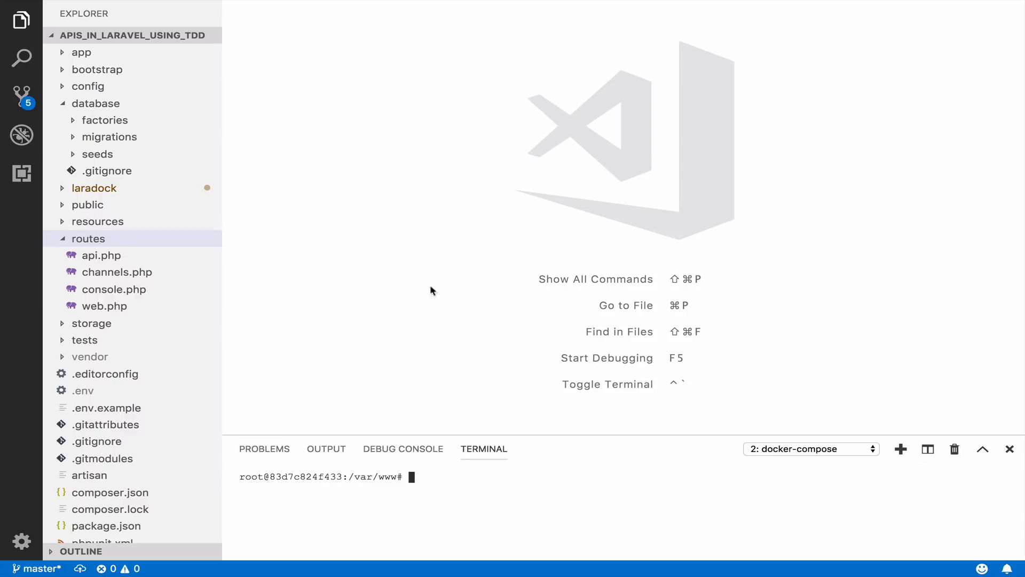
mouse_move(513, 436)
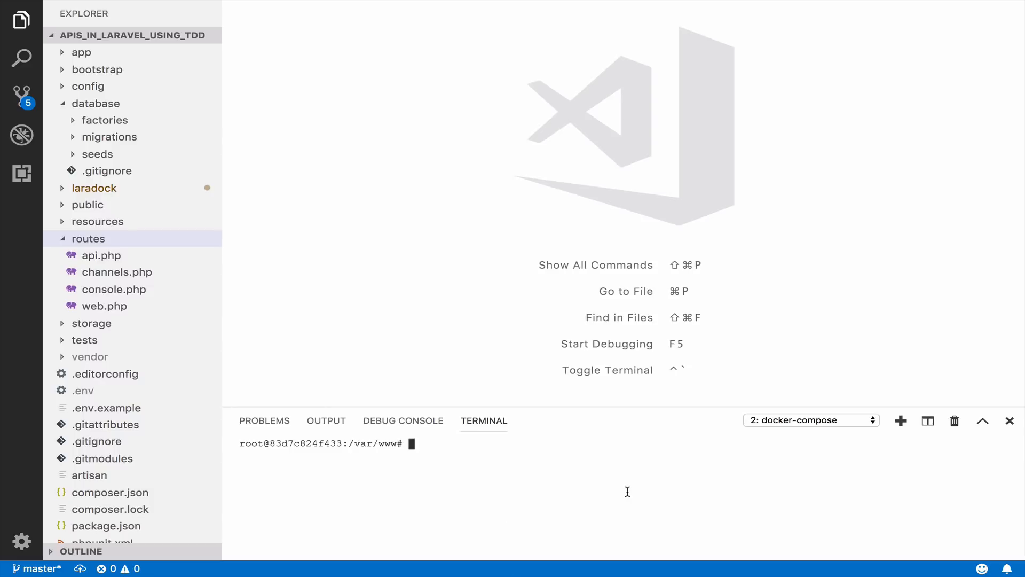
- Generate the Product API resource with php artisan make:resource Product and expand the app folder
type("php artisan ma")
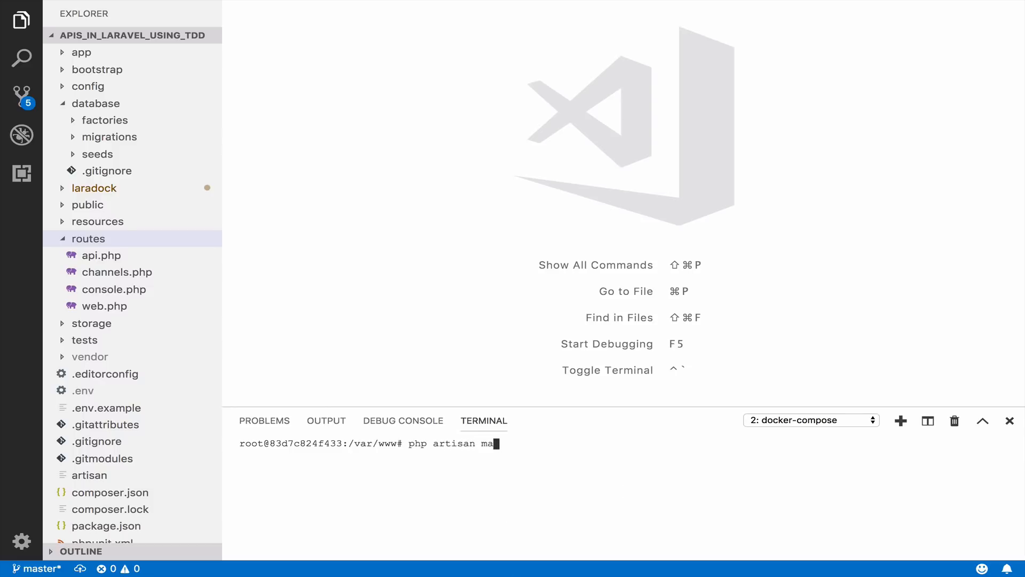
type("ke:resource Product")
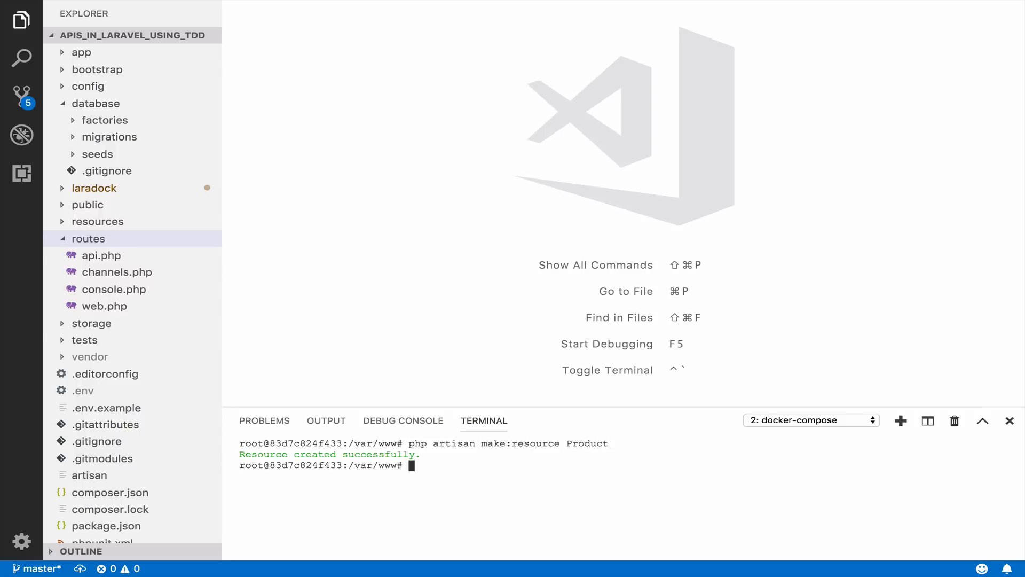
left_click(81, 53)
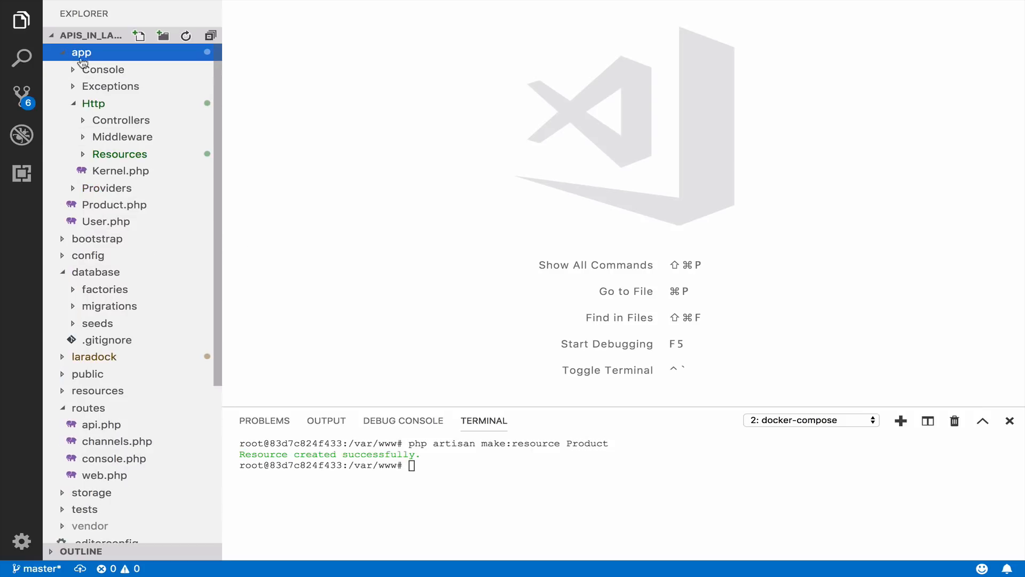
- View app/Http/Resources/Product.php and its default JsonResource toArray method
left_click(119, 154)
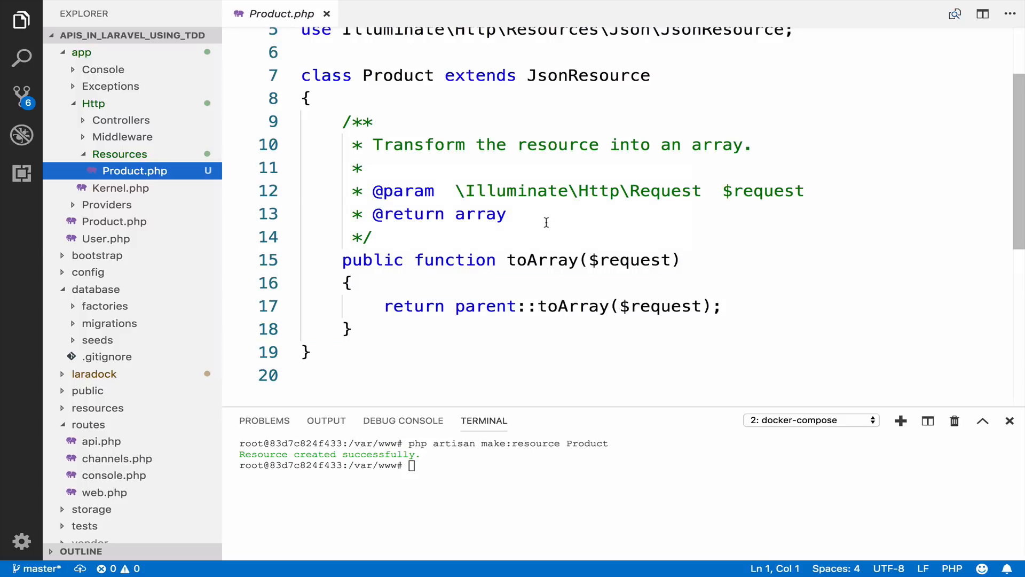
left_click(395, 74)
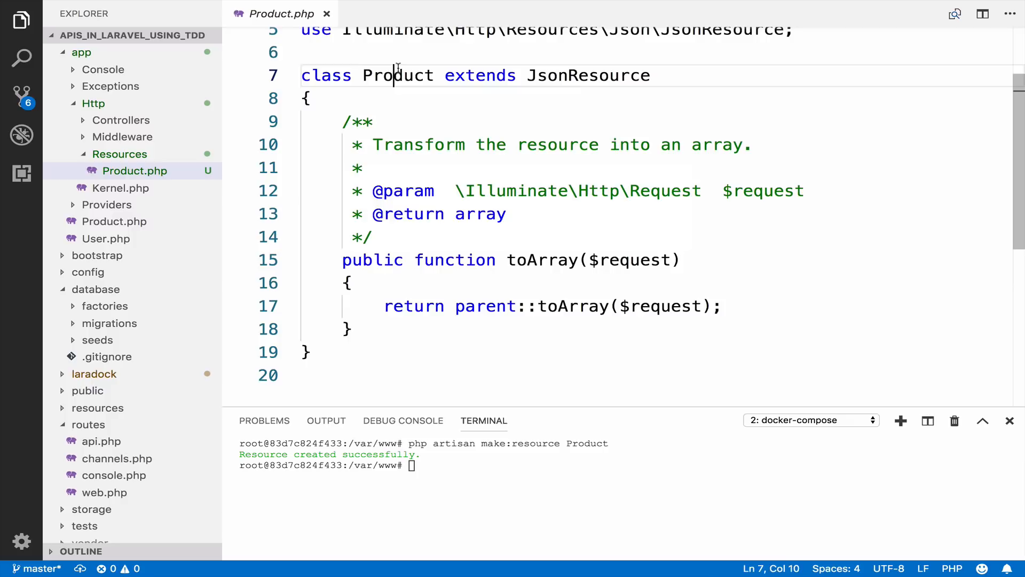
double_click(397, 75)
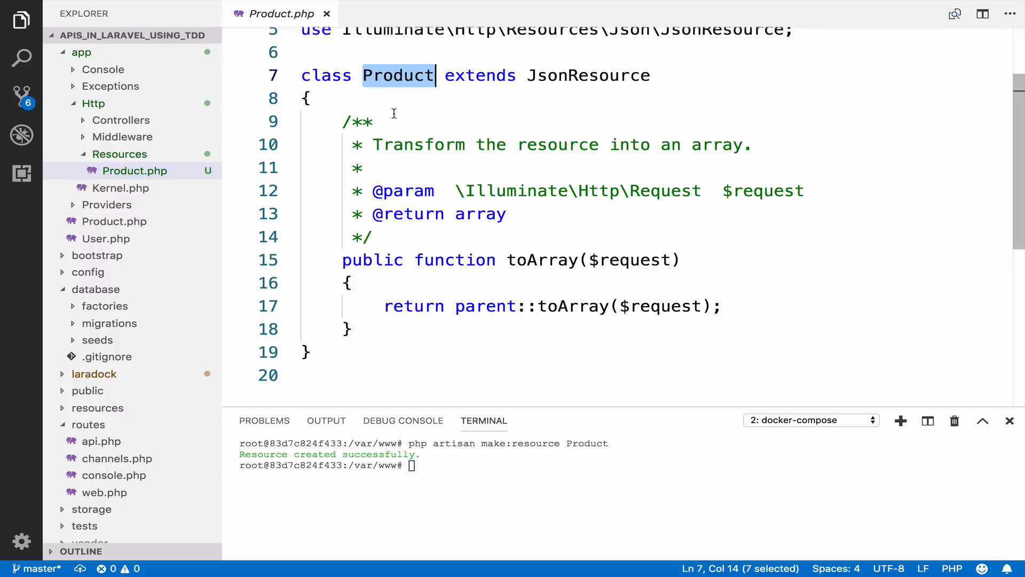
left_click(114, 221)
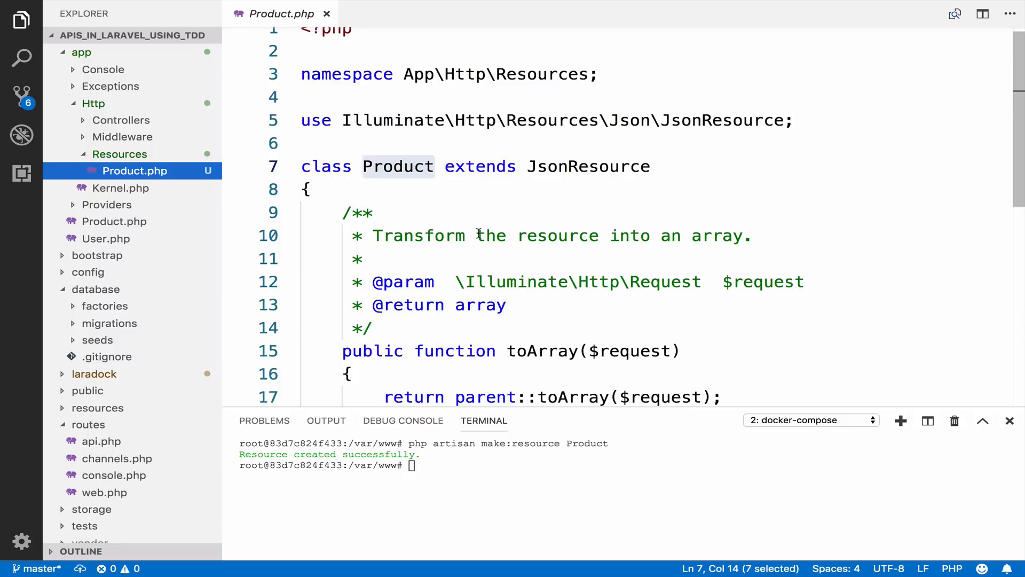
scroll("down", 3)
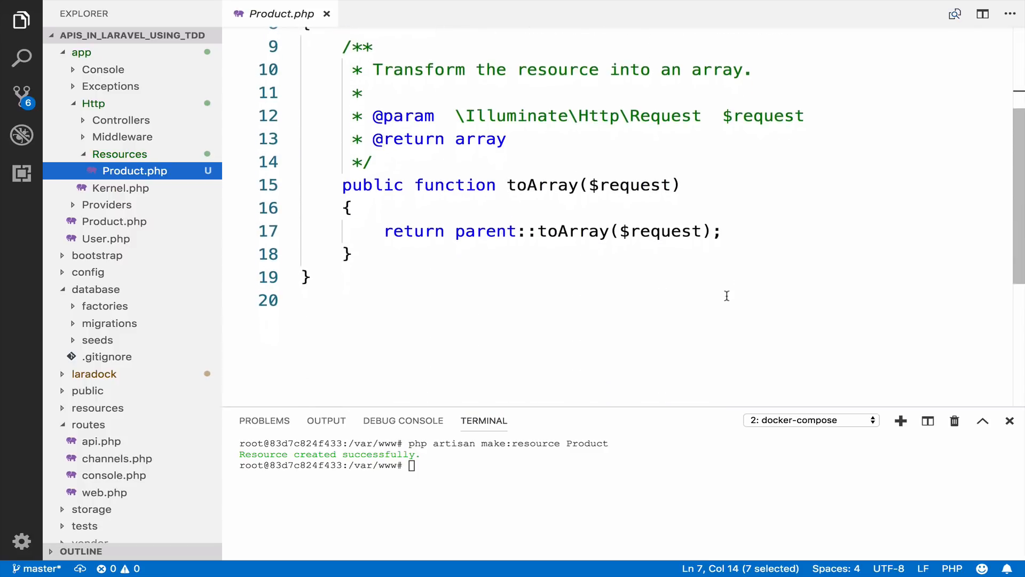
mouse_move(814, 333)
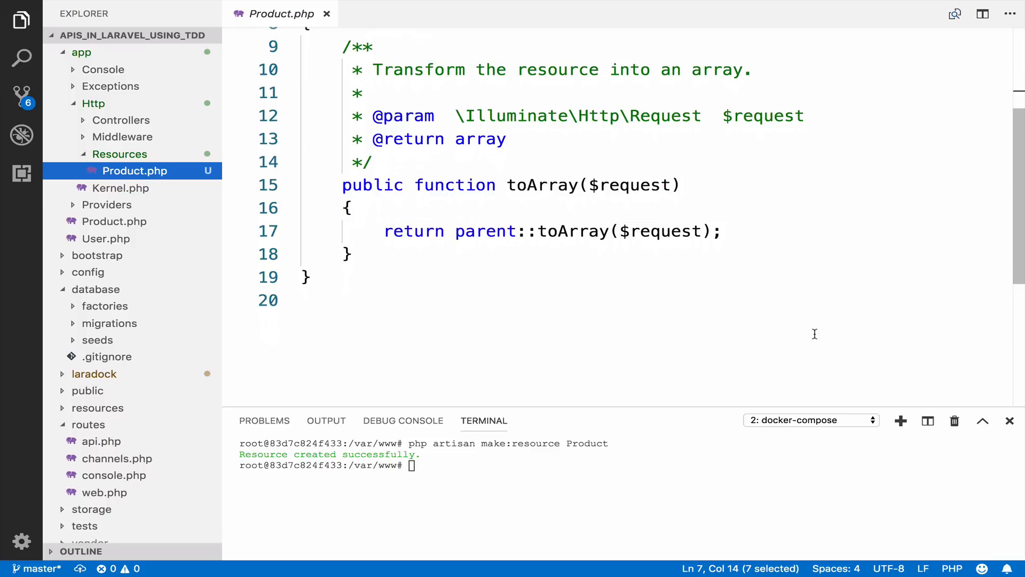
mouse_move(742, 262)
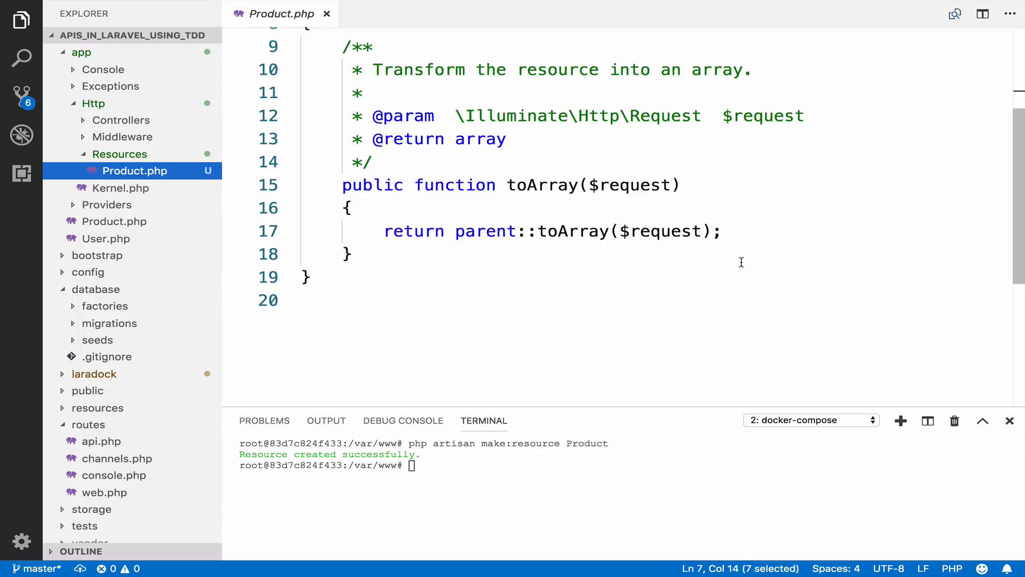
- Bring up ProductControllerTest.php via Quick Open and review the price and created_at fields in assertJsonStructure
type("pro")
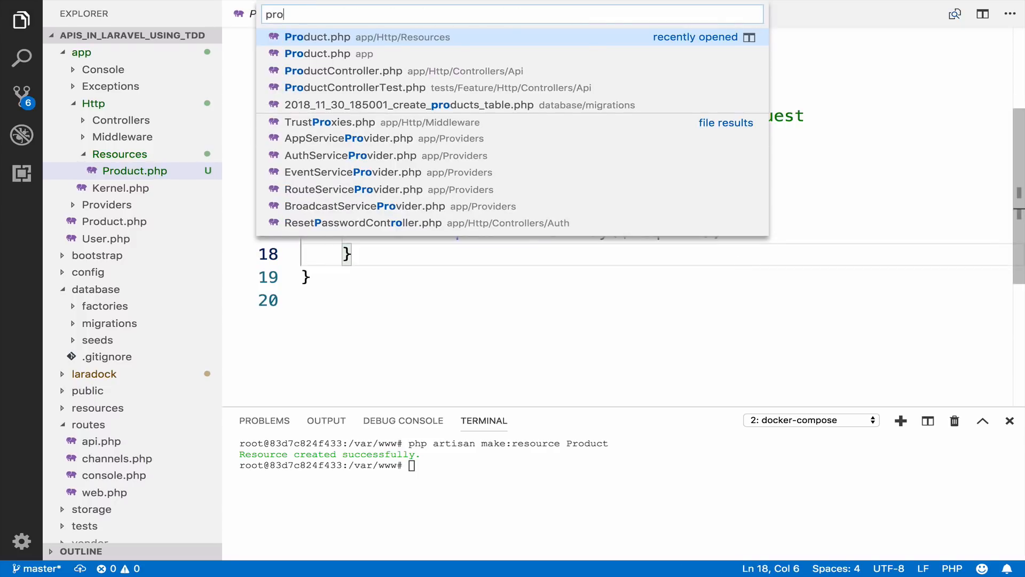
left_click(353, 88)
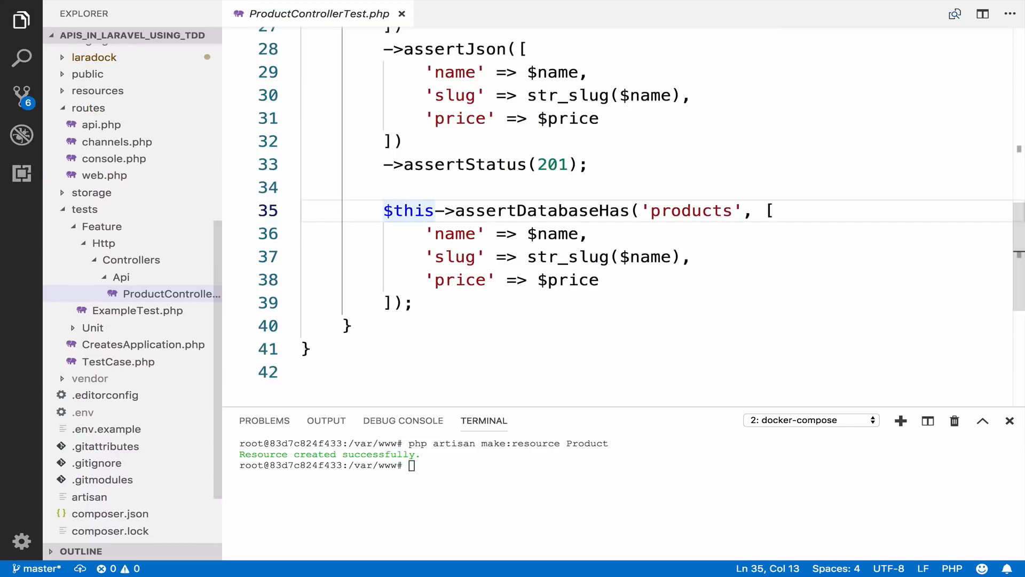
mouse_move(713, 242)
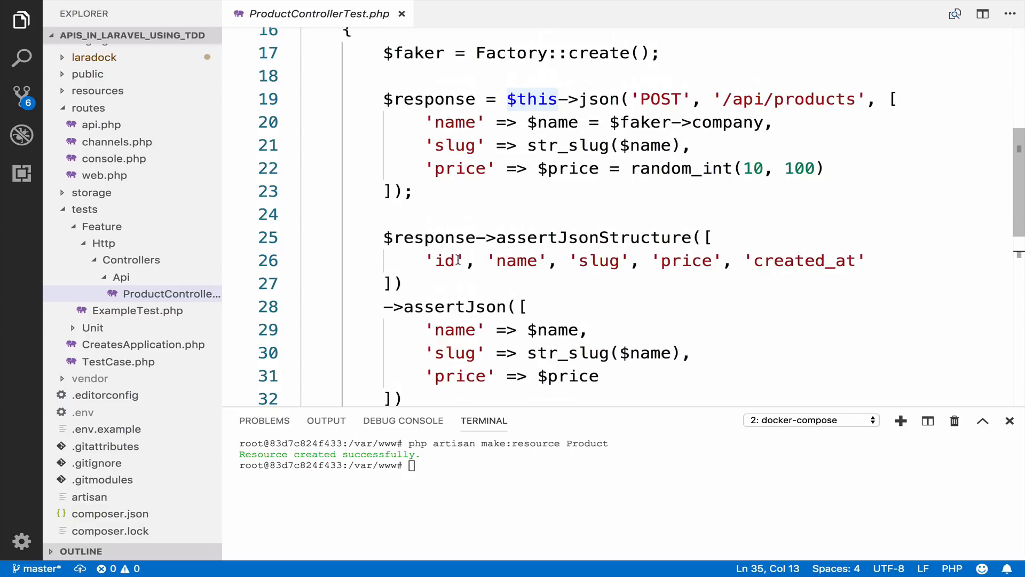
left_click(506, 261)
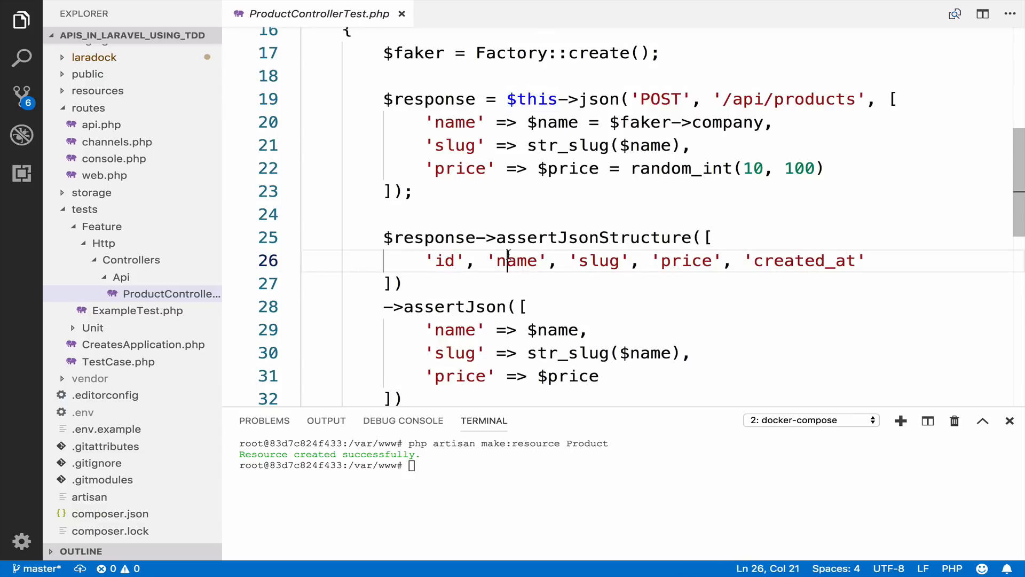
double_click(686, 260)
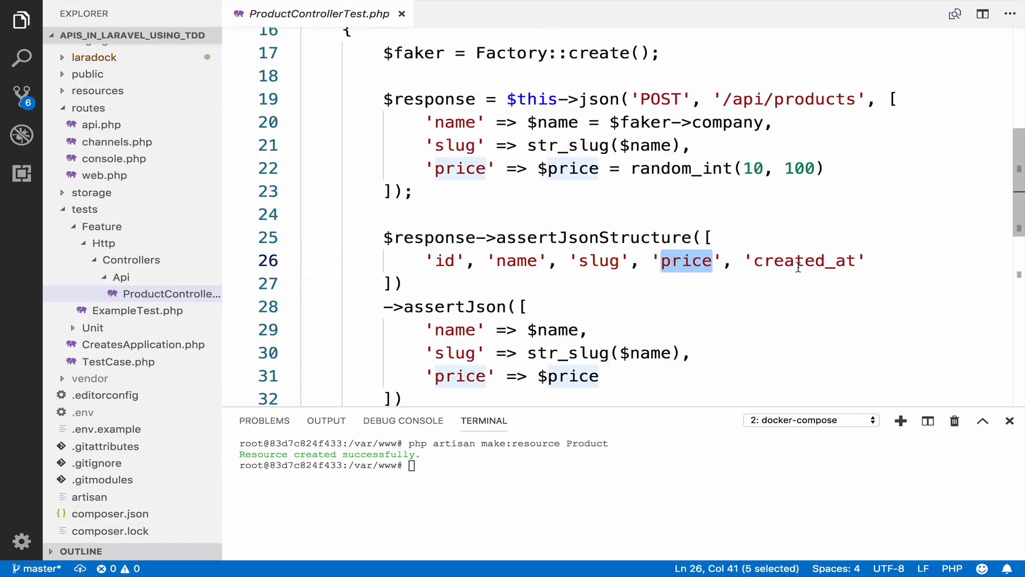
double_click(803, 260)
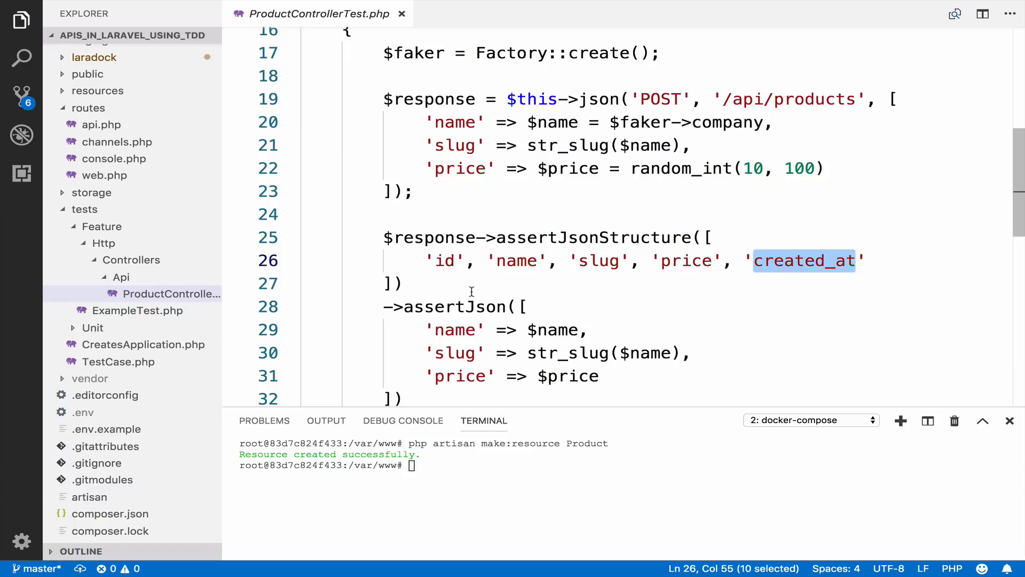
scroll("down", 3)
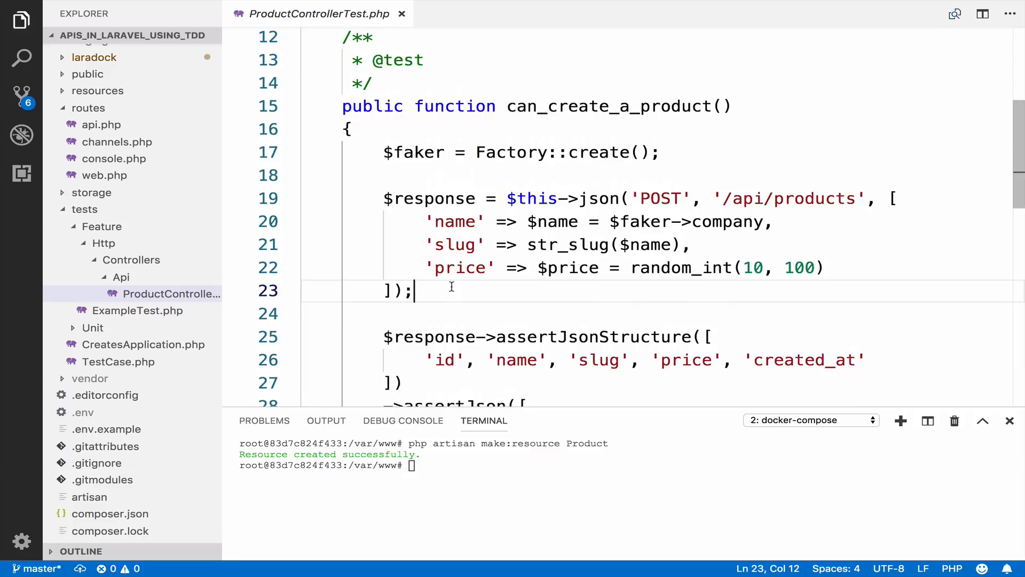
- Add \Log::info(1, [$response->getContent()]); to the test and delete the old log in storage/logs
type("\\Lo")
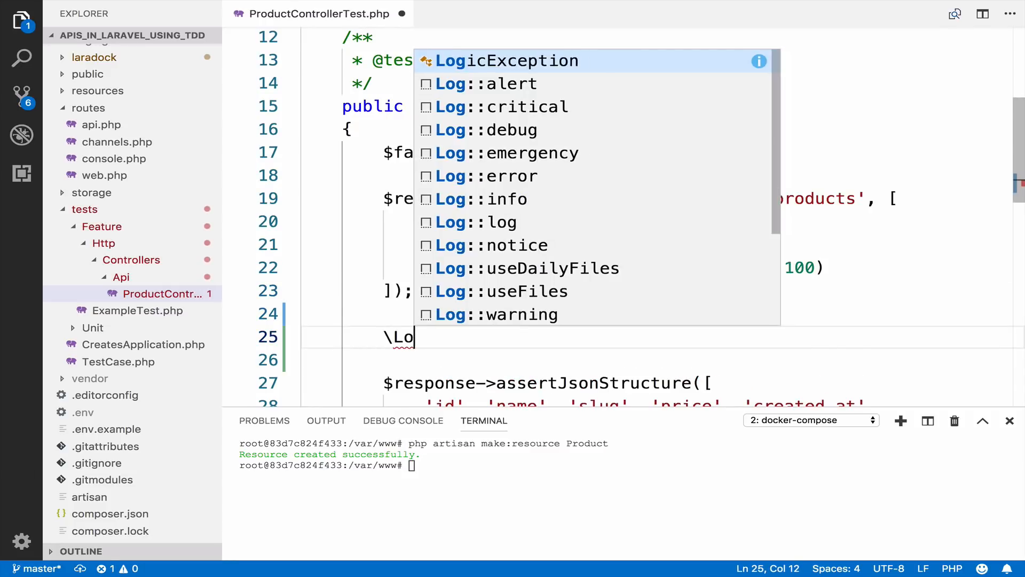
type("g::info(1,")
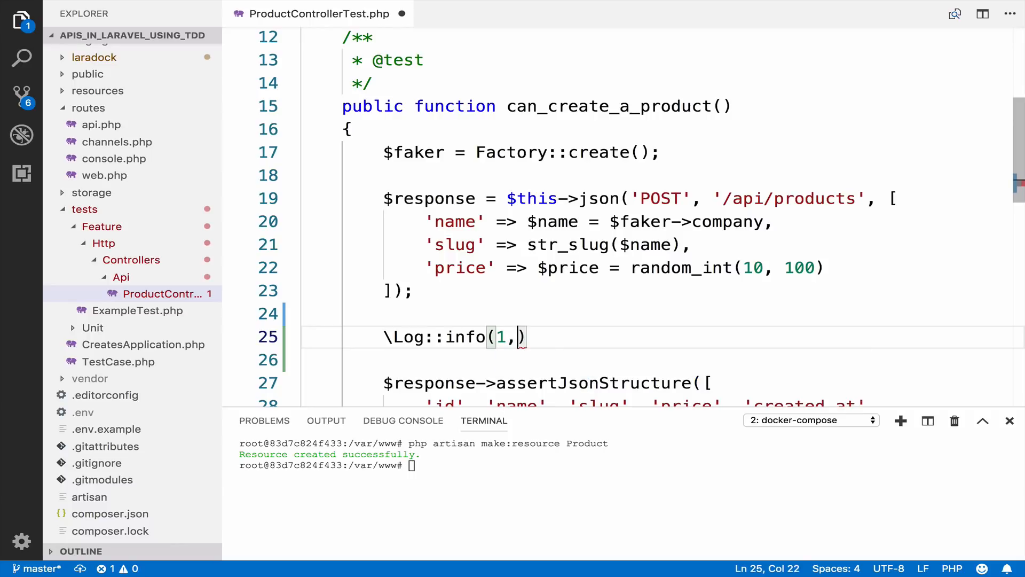
type("[$response->getContent(")
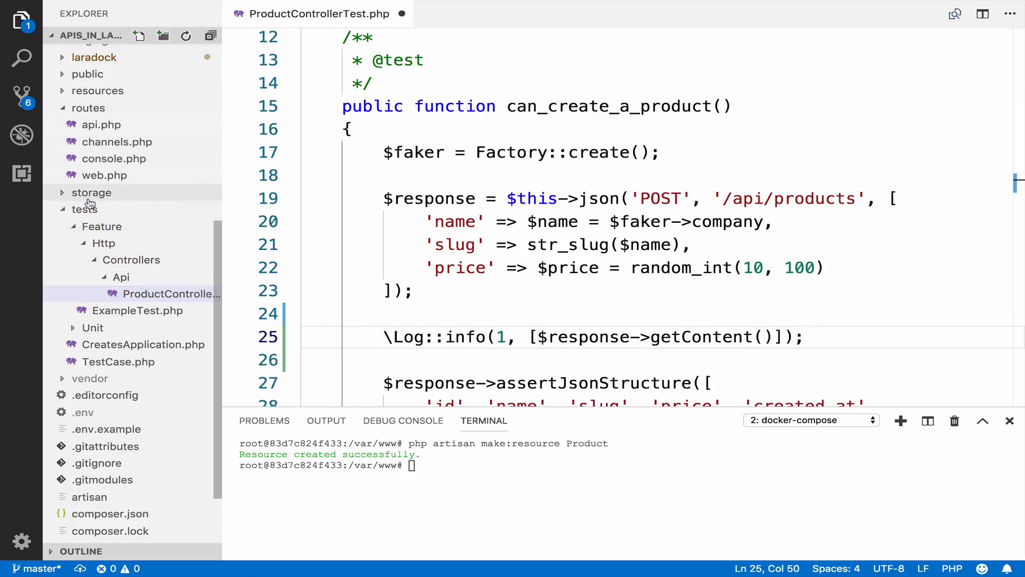
left_click(91, 192)
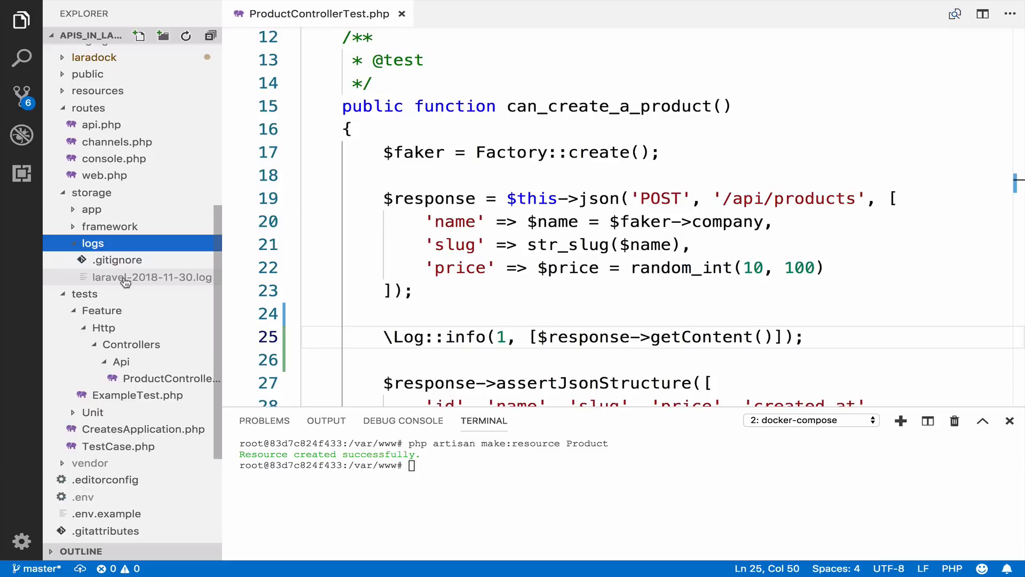
right_click(150, 277)
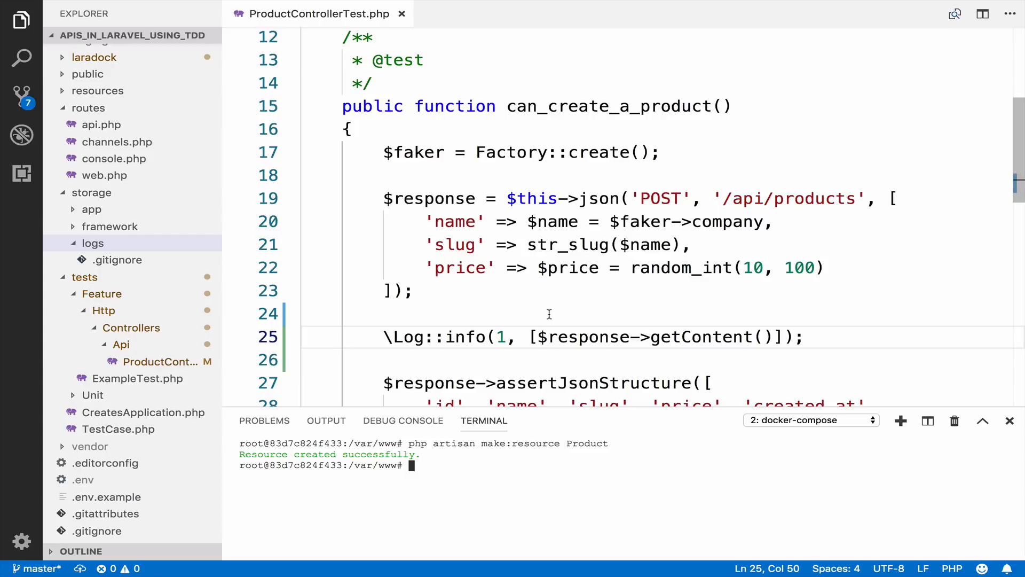
mouse_move(547, 492)
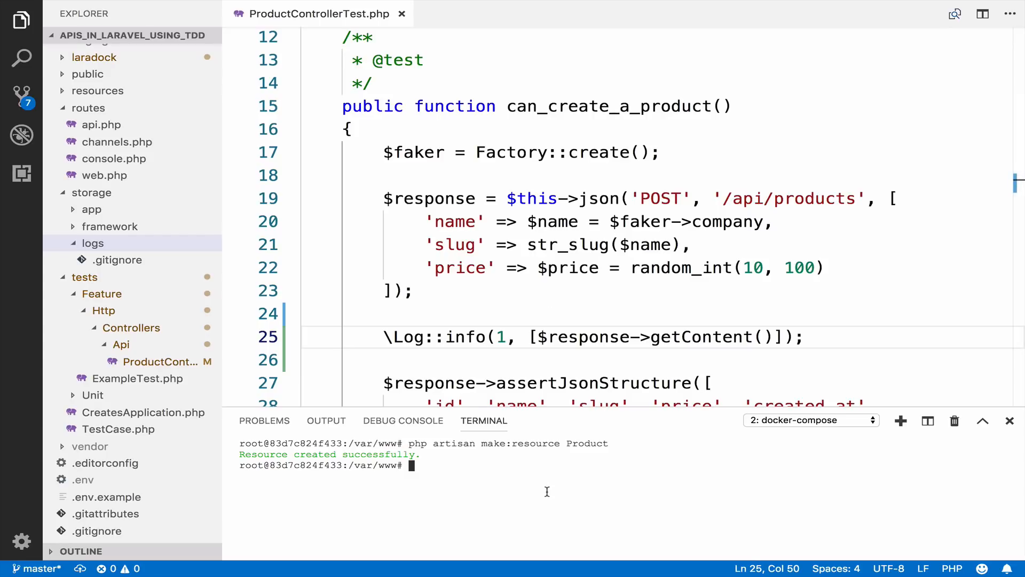
- Run ./vendor/bin/phpunit on tests/Feature/Http/Controllers/Api/ProductControllerTest.php and view the new daily log
type("./vendor/bin")
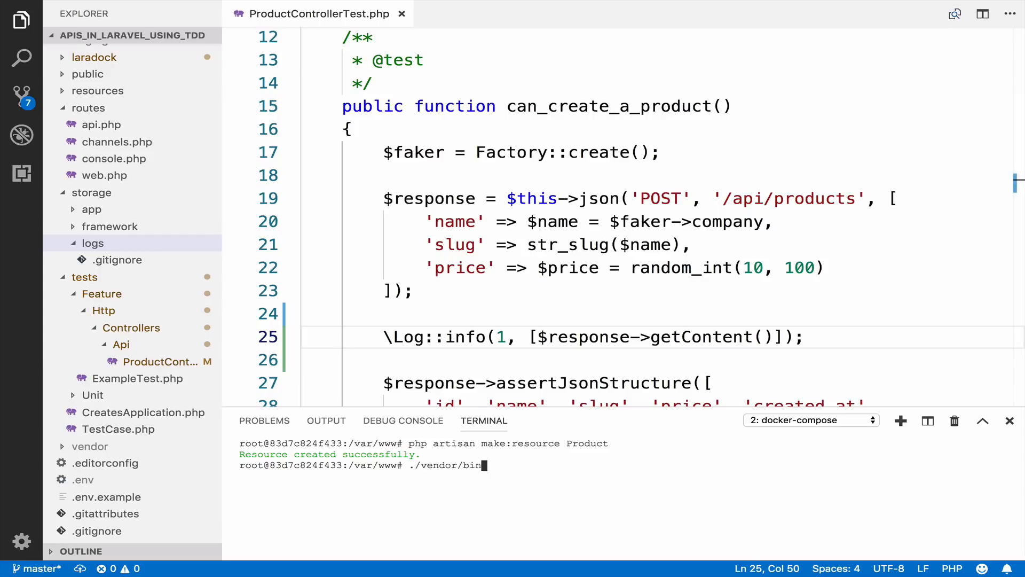
type("/phpunit")
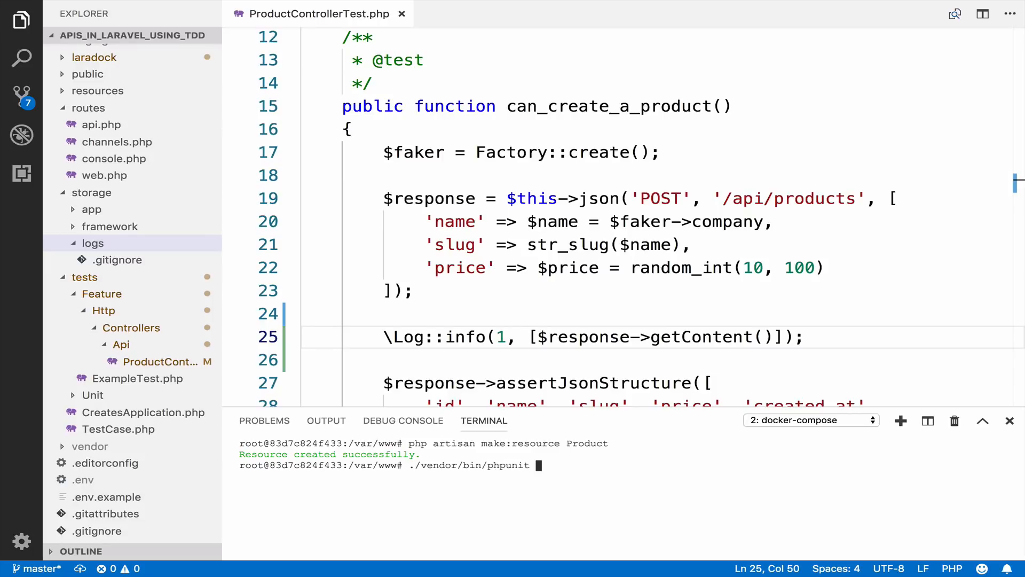
type("tests/")
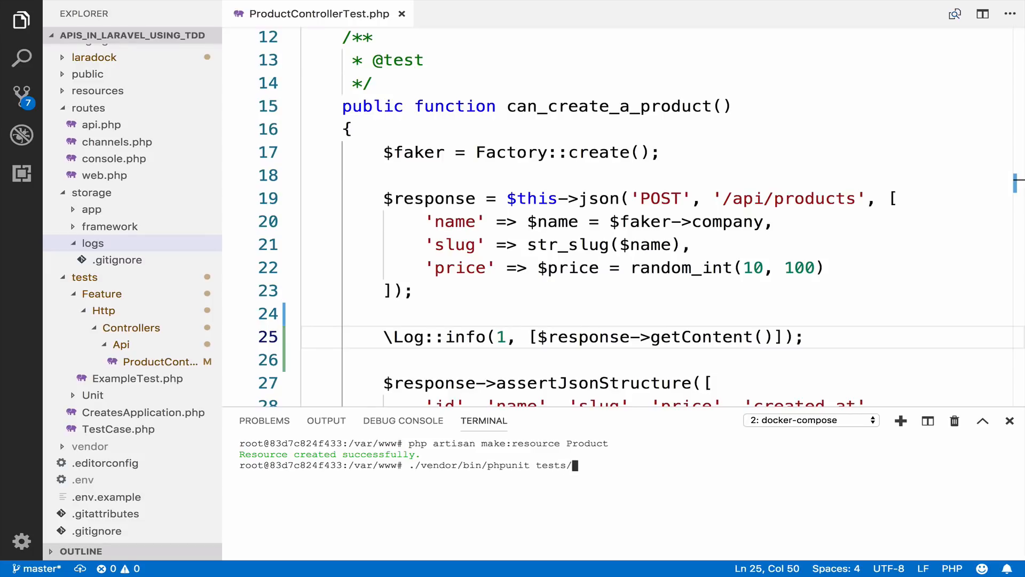
type("Feature/")
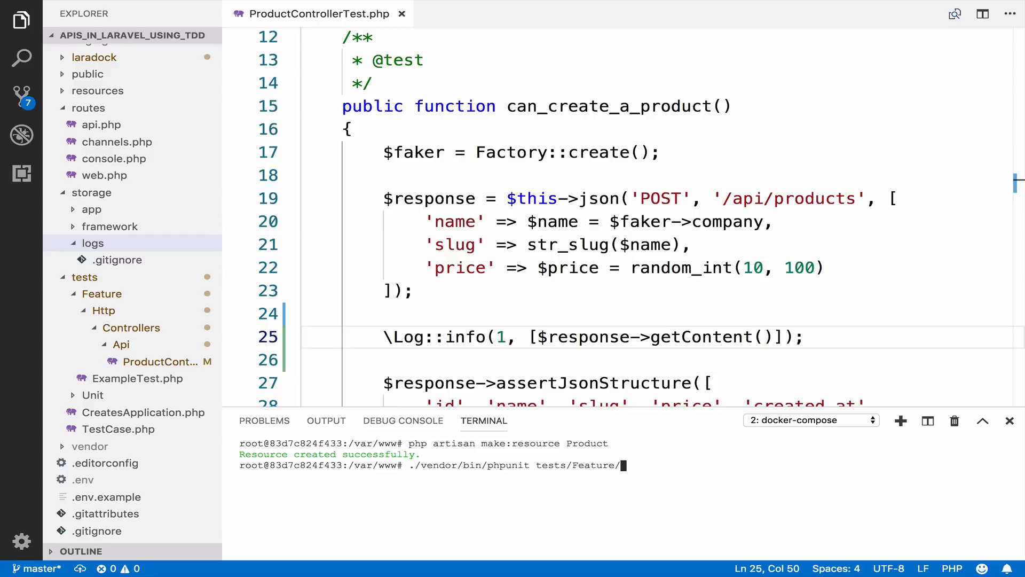
type("Http/Controllers/Api/ProductControllerTest.php")
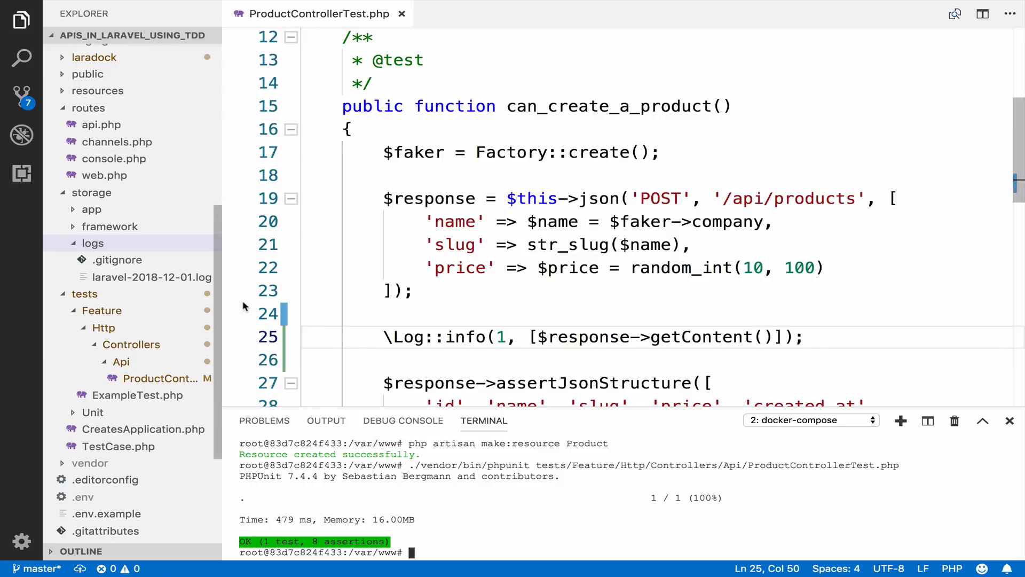
left_click(152, 277)
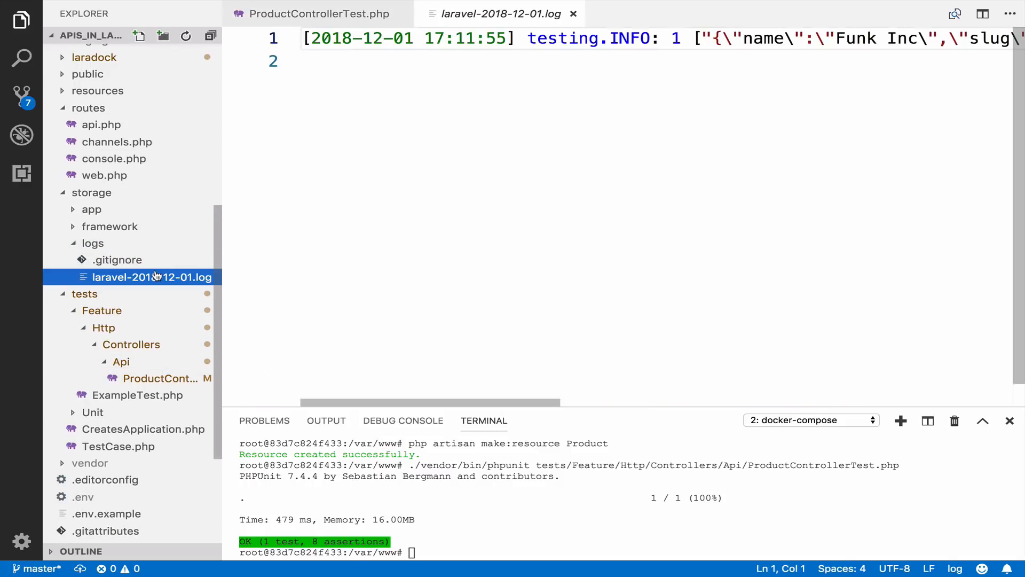
- Read the logged response JSON, then return to the test's expected JSON structure fields
scroll("right", 3)
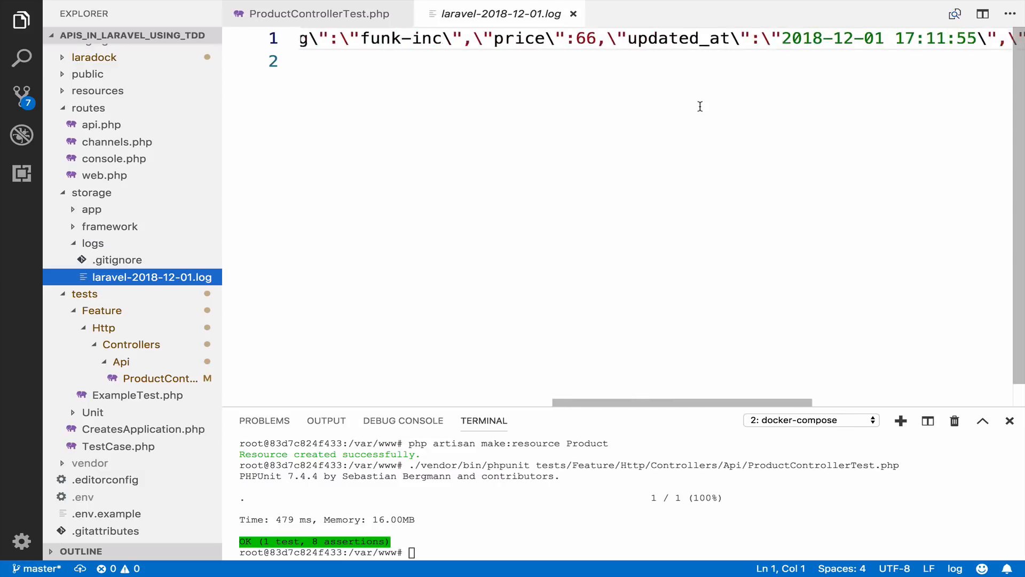
scroll("right", 3)
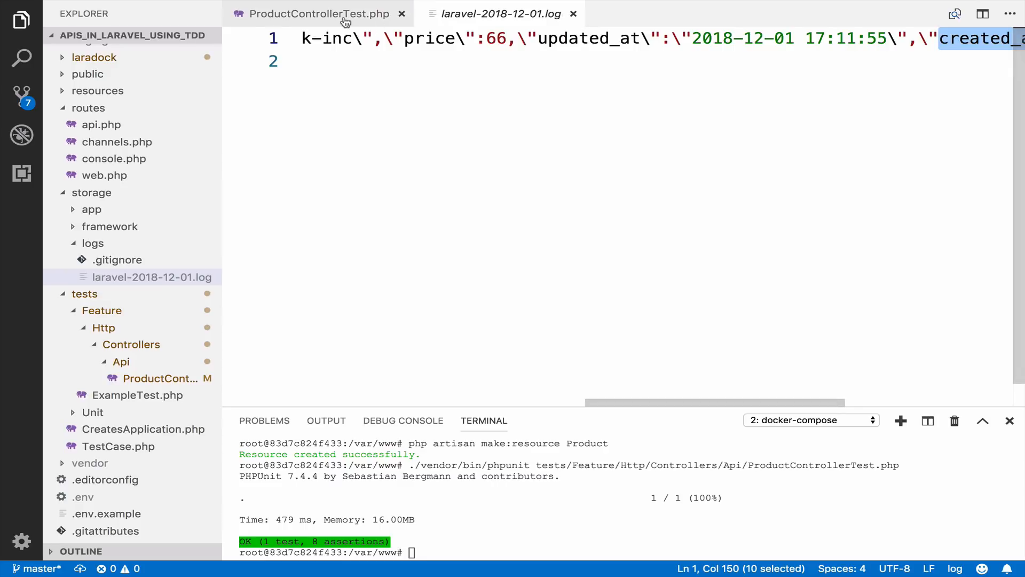
left_click(317, 14)
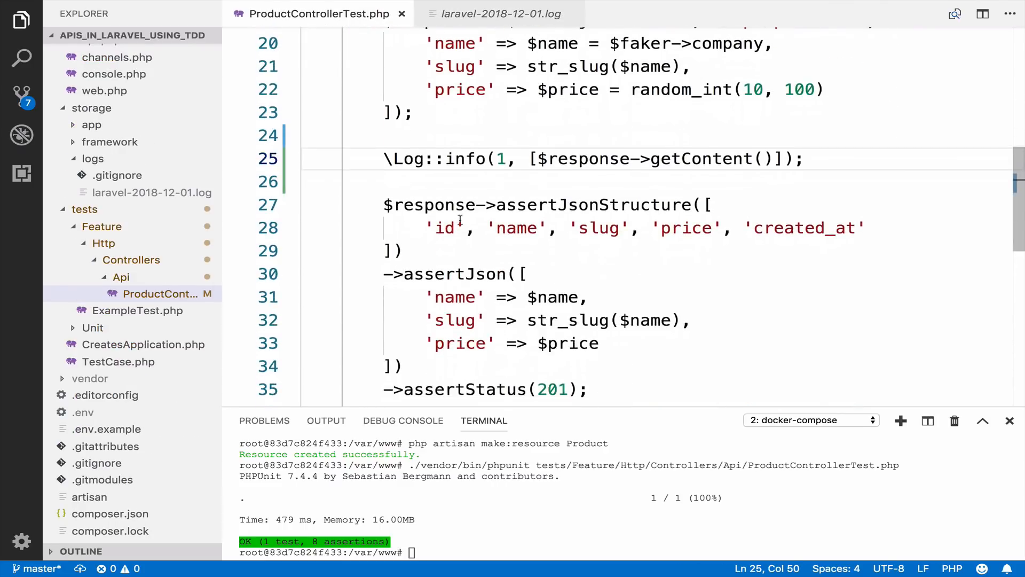
left_click_drag(428, 227, 827, 228)
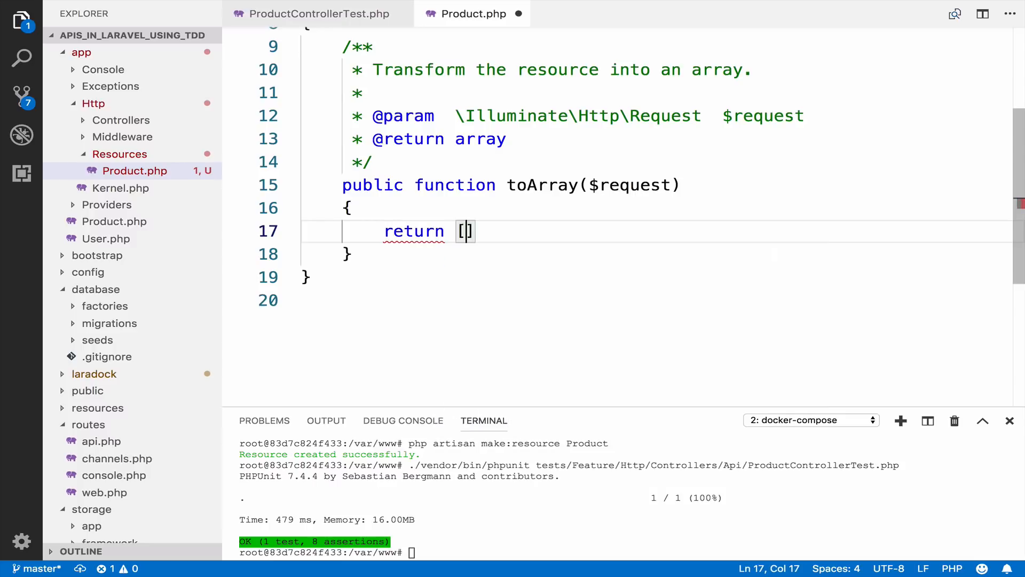
- Return 'id', 'name', 'slug', 'price' and 'created_at' mapped from $this in the resource's toArray
type("'id' =>")
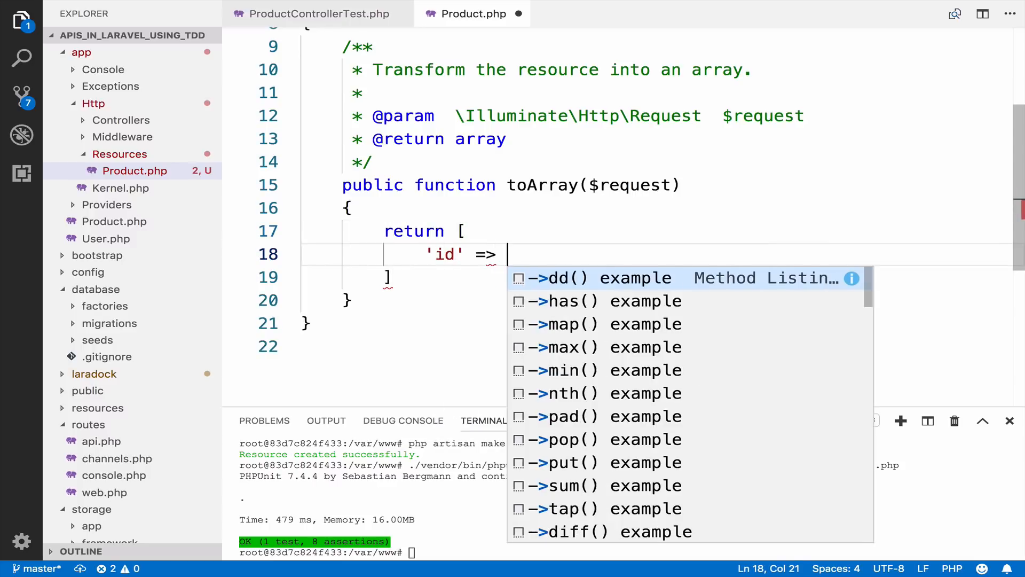
type("$this->id,")
type("'name' => $")
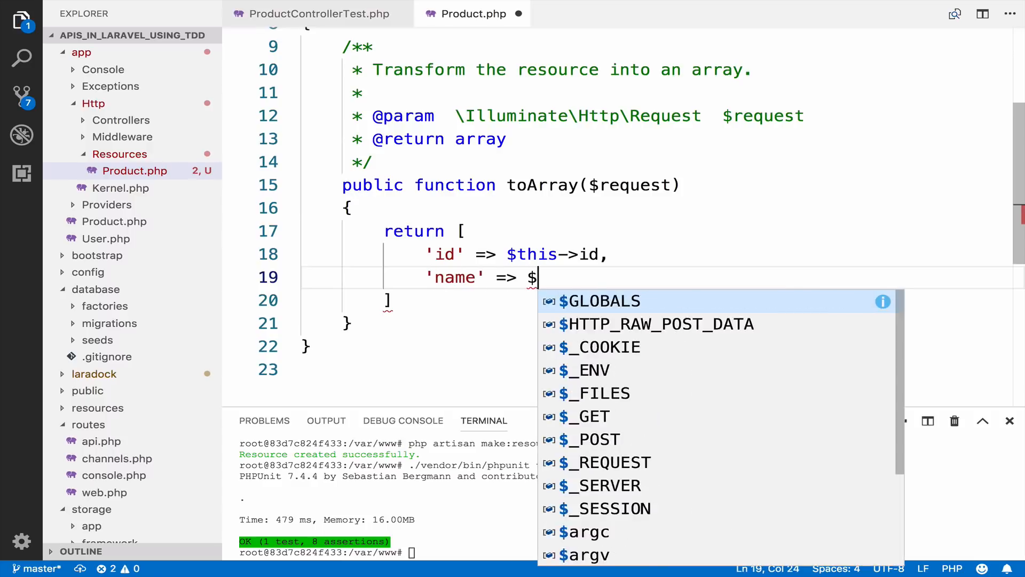
type("this->name,")
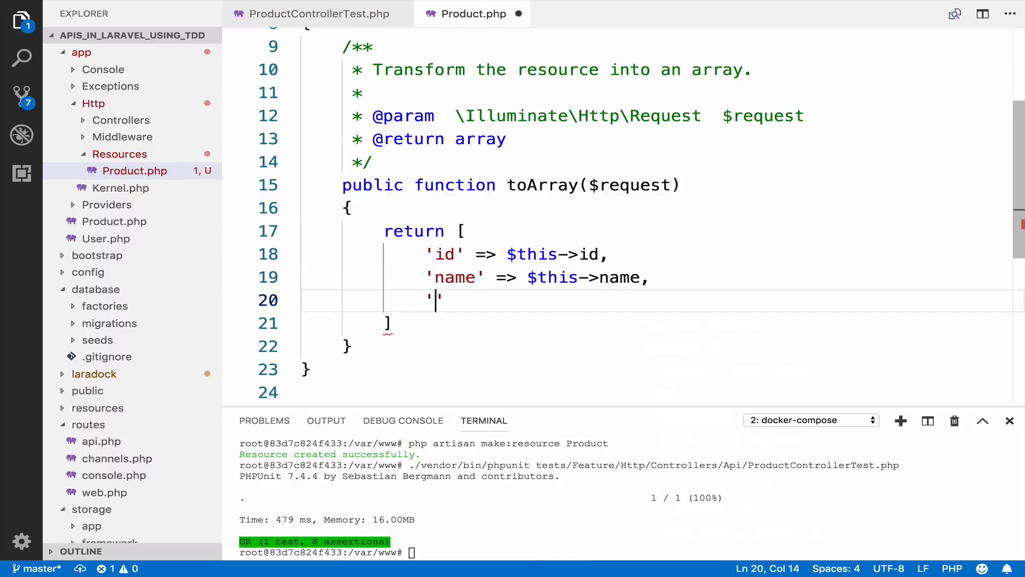
type("sl")
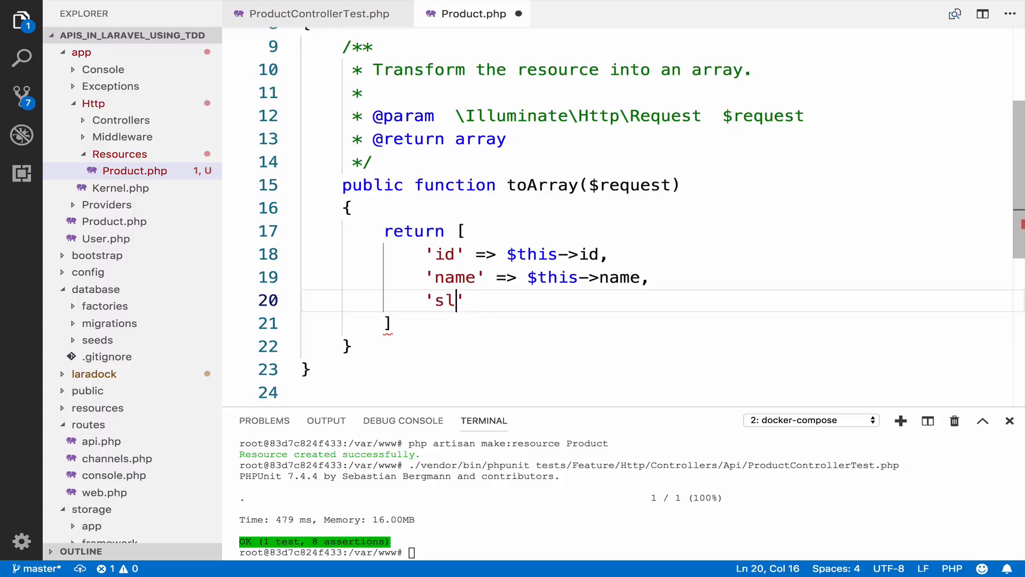
type("ug' => $this->slug,")
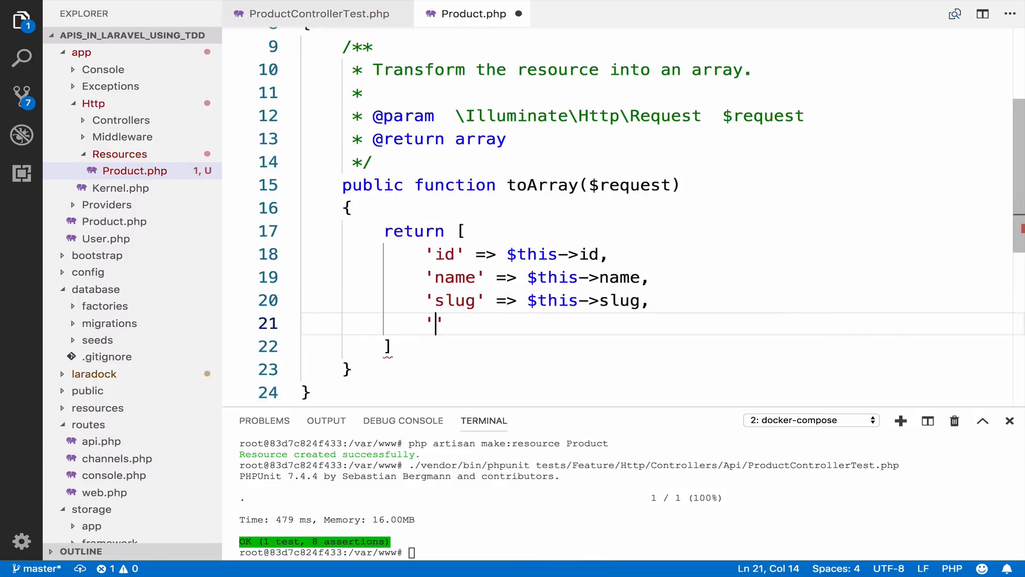
type("pric")
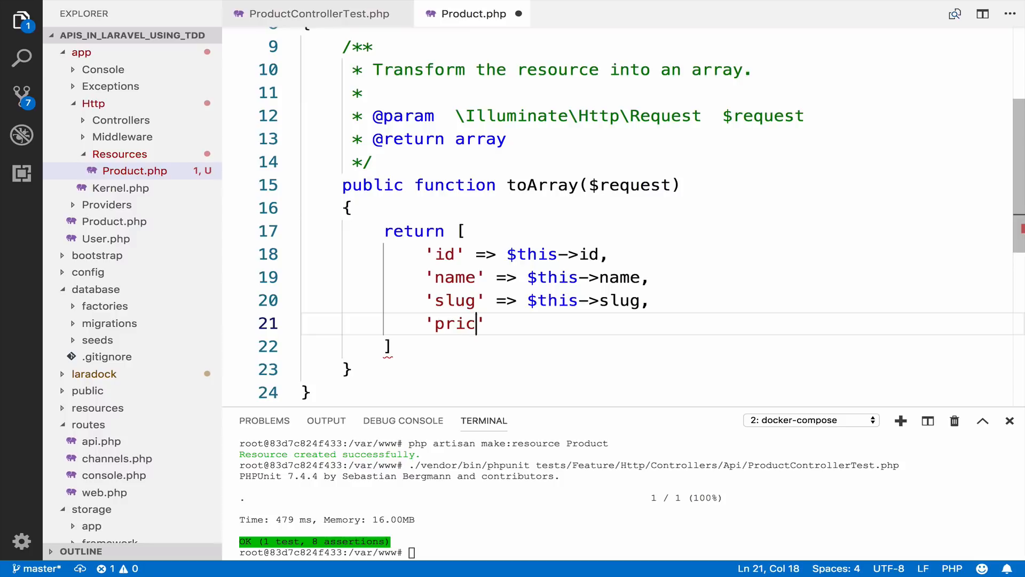
type("e' => $t")
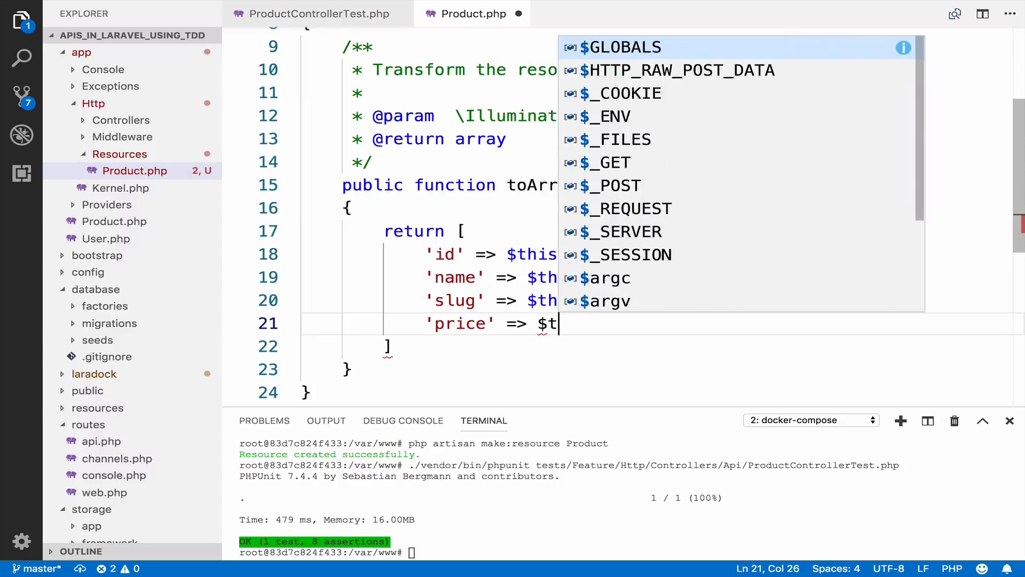
type("his->price,")
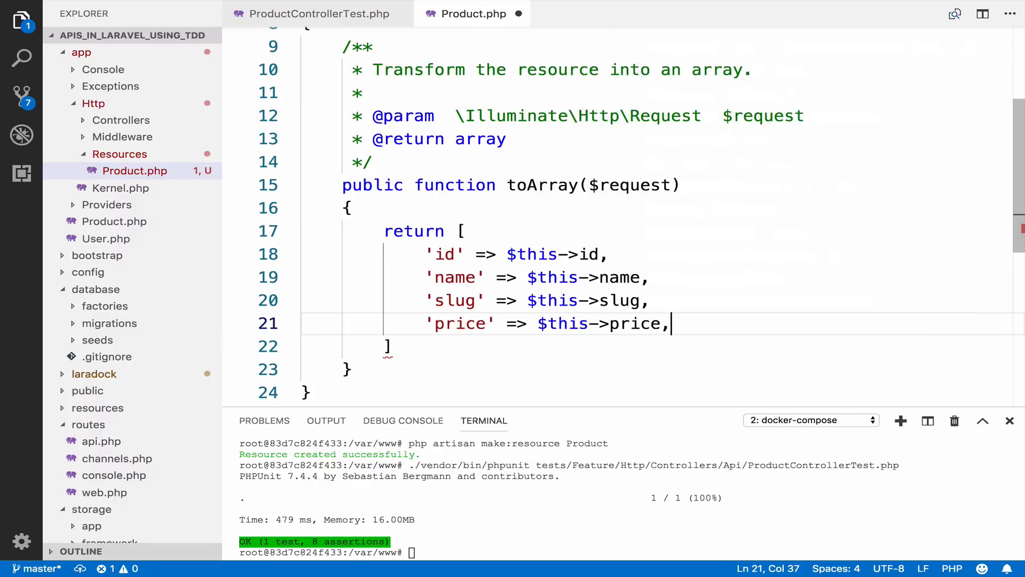
type("'created_")
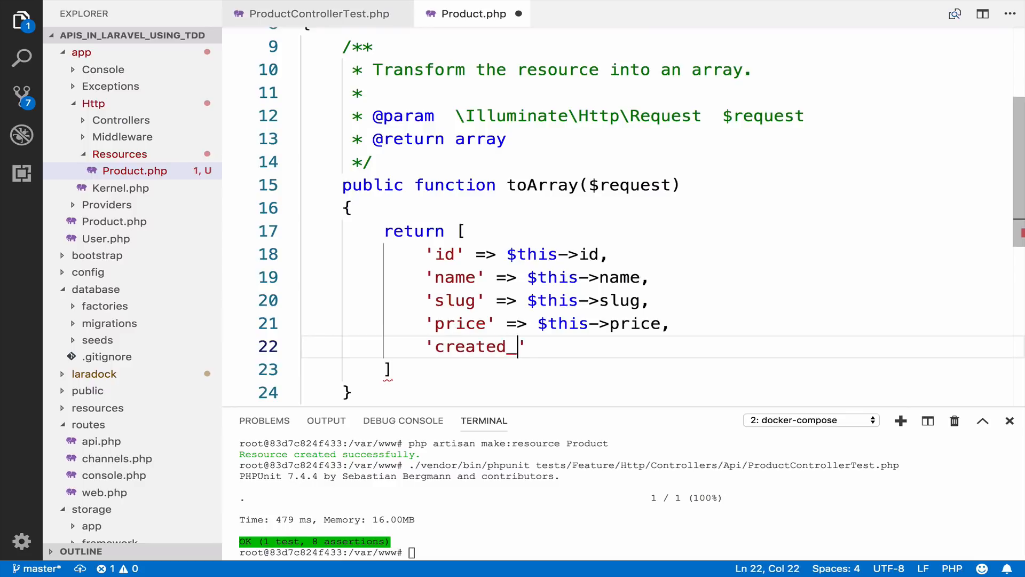
type("at' => $this->created_at")
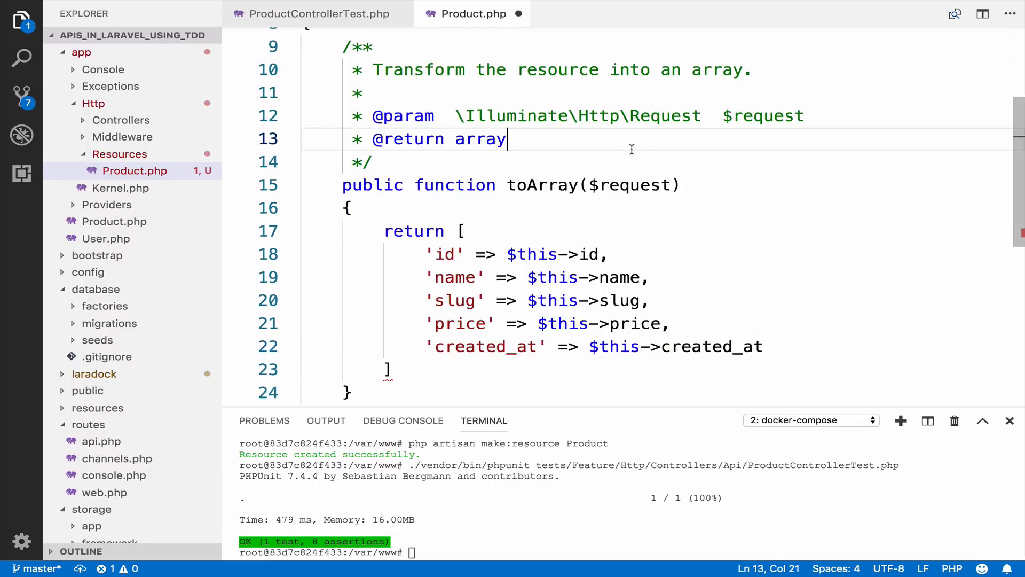
double_click(482, 139)
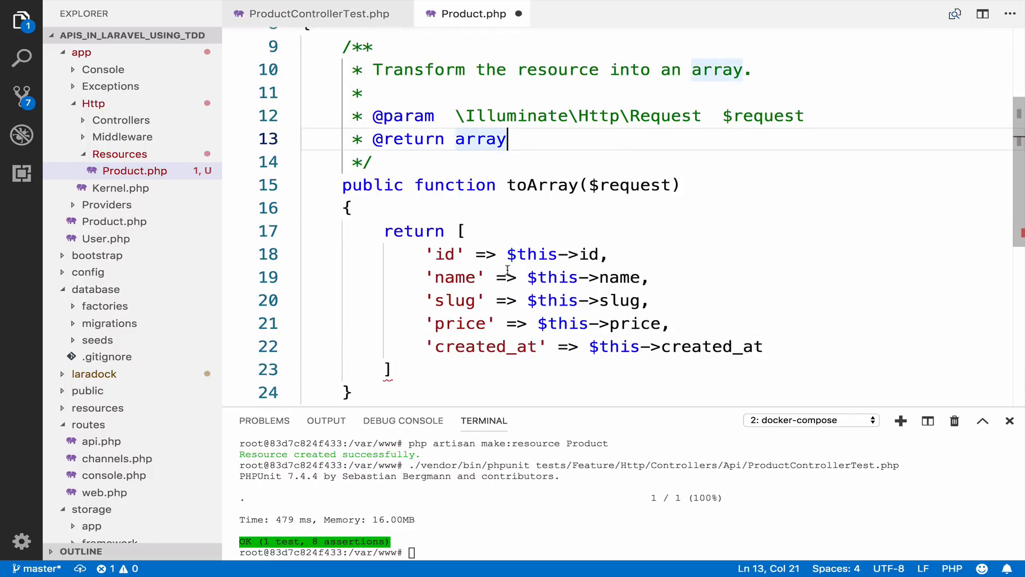
left_click_drag(428, 254, 745, 346)
type(";")
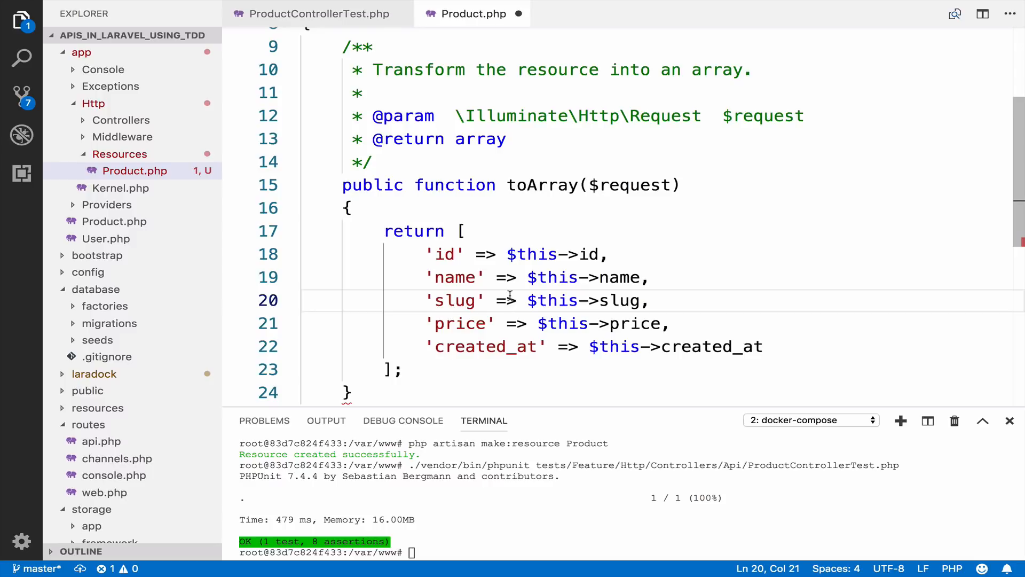
- In Api/ProductController.php store, replace $product with new ProductResource($product)
left_click(121, 120)
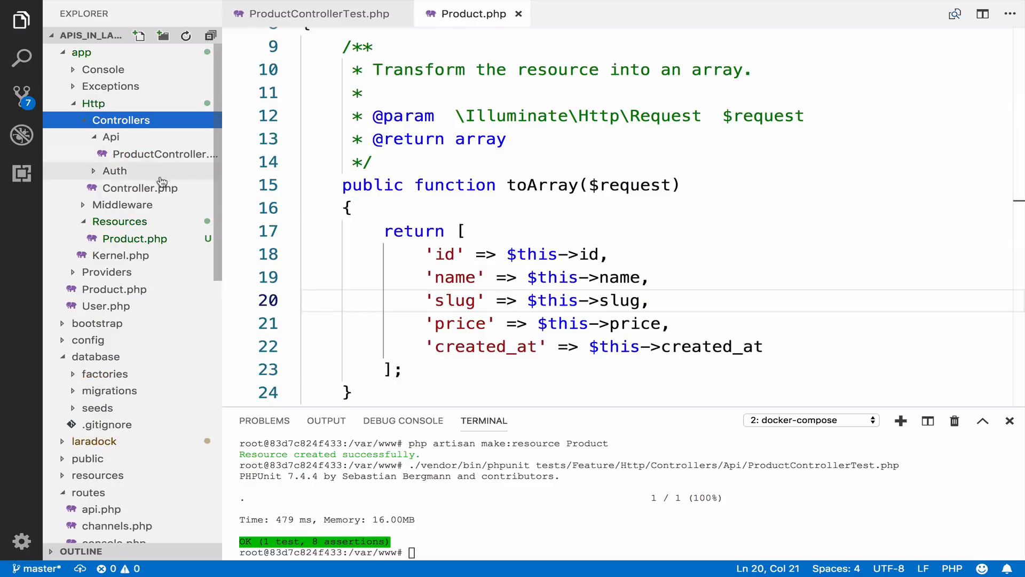
left_click(167, 154)
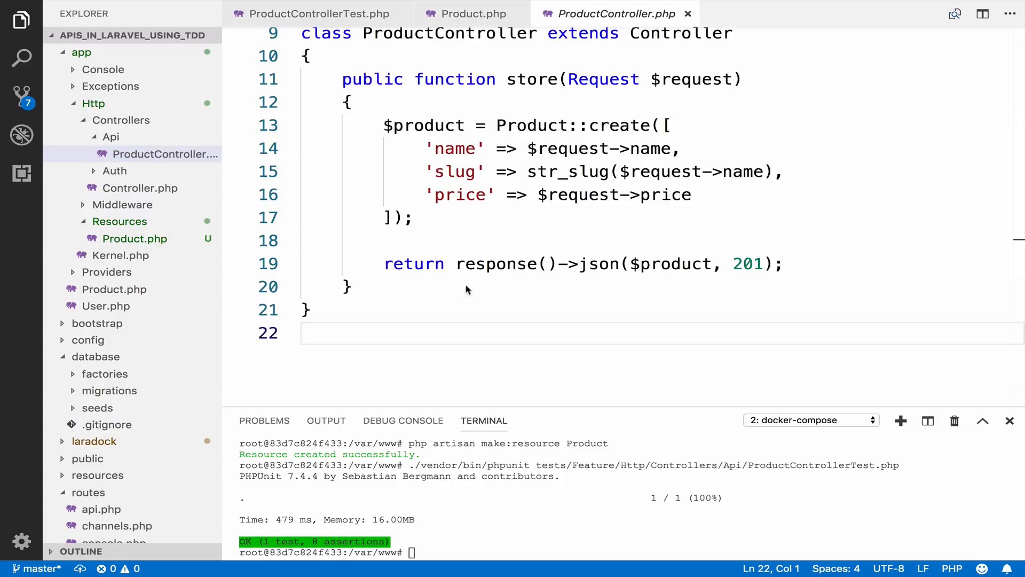
double_click(677, 263)
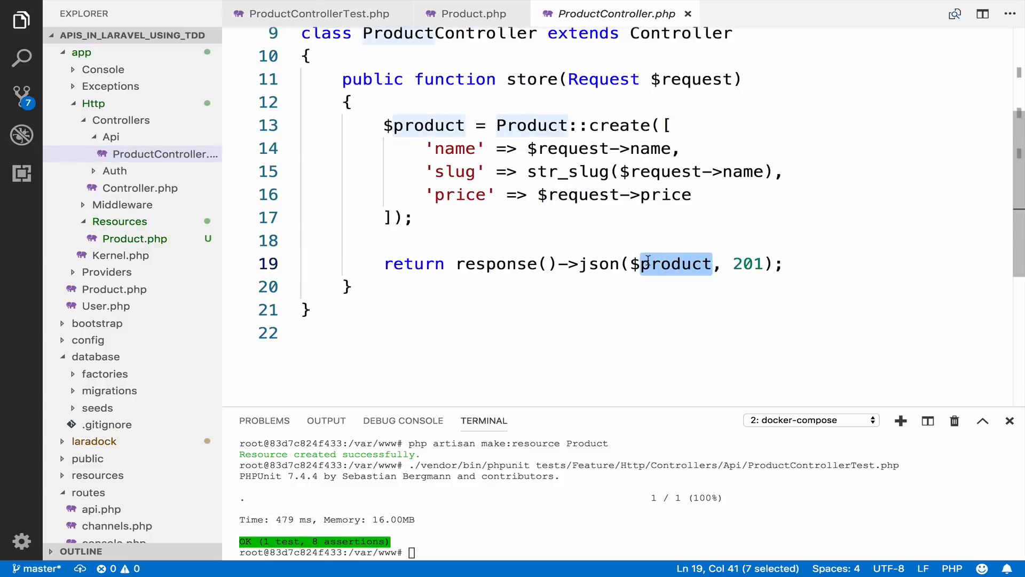
type("new P")
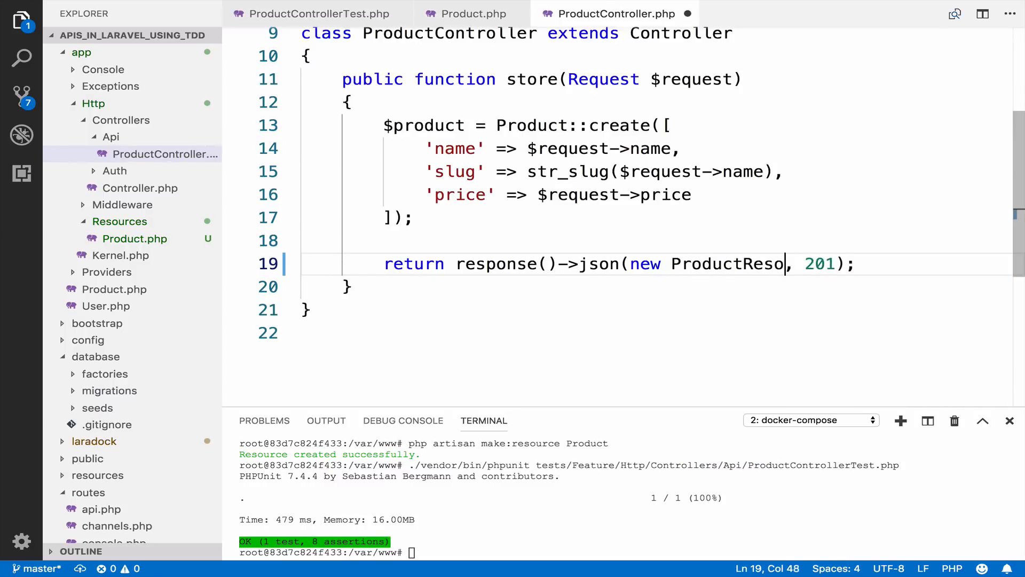
type("urce($pr")
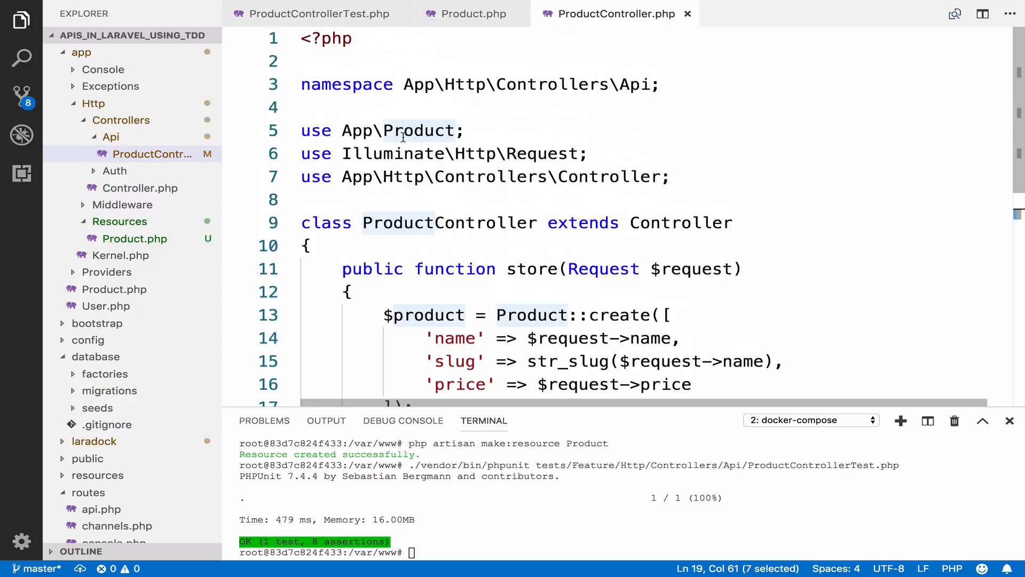
- Add 'use App\Http\Resources\Product as ProductResource;' to ProductController's imports
left_click(465, 130)
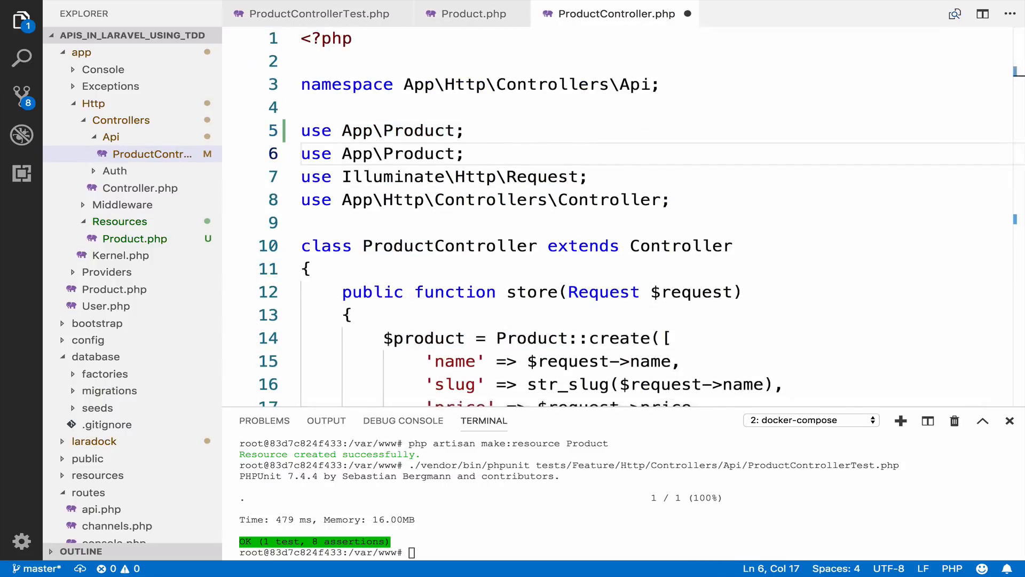
key("Backspace")
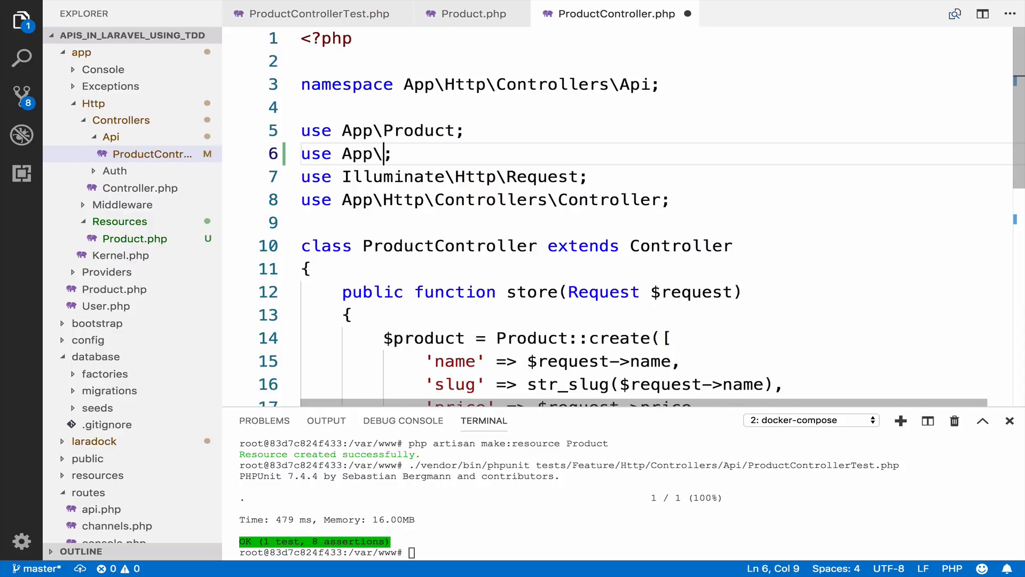
type("Http\\R")
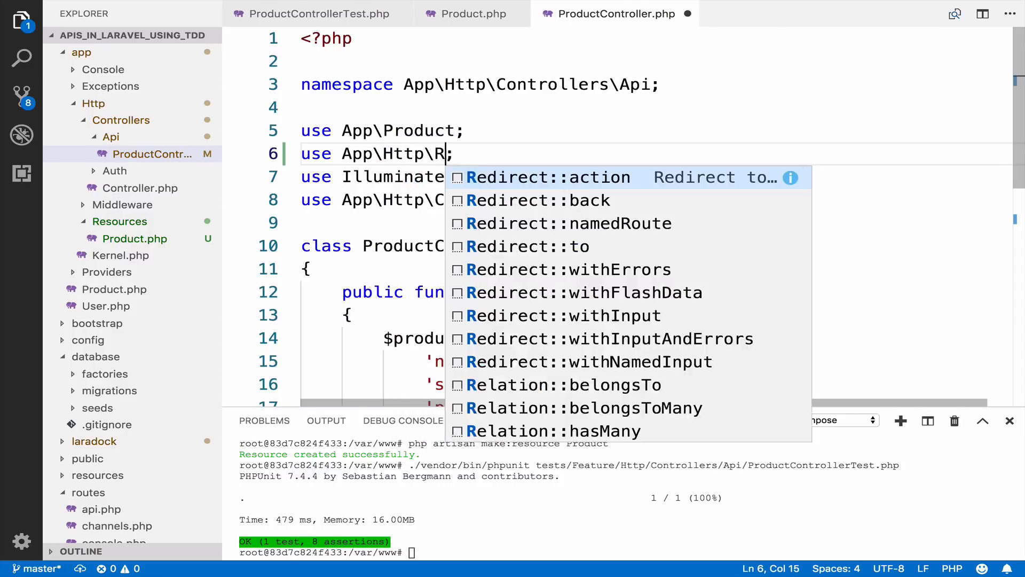
type("esources\\")
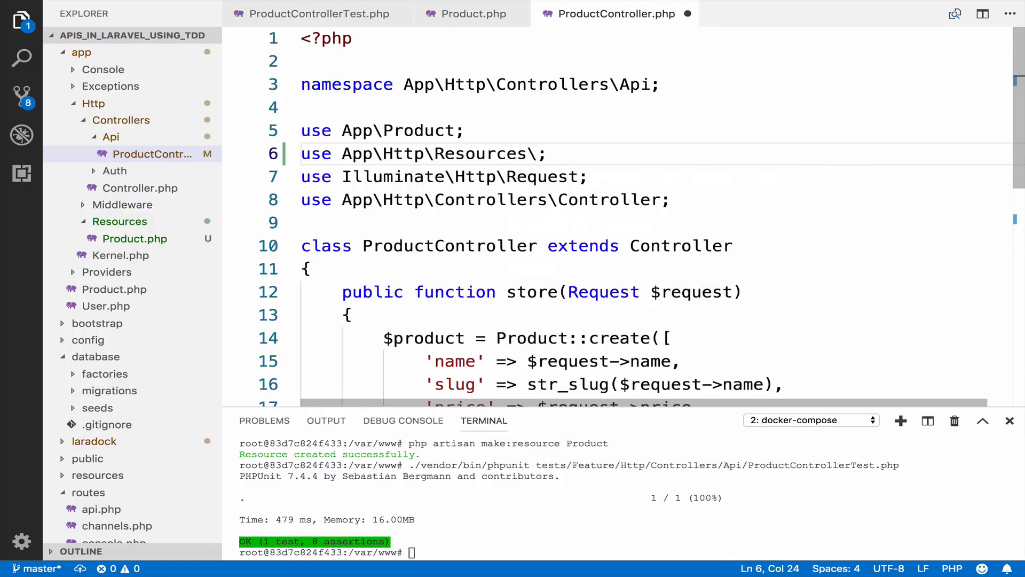
type("Product")
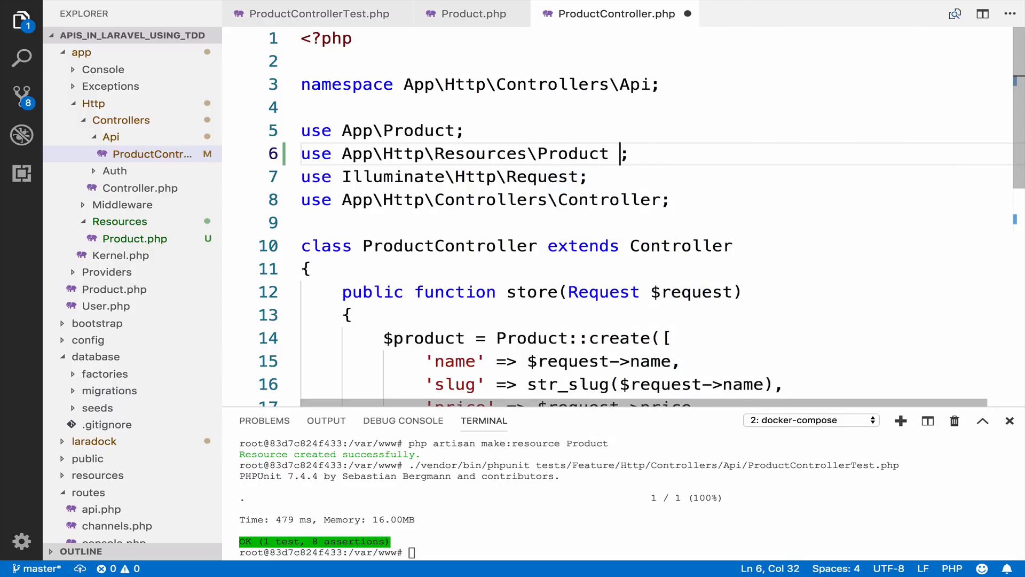
type("as")
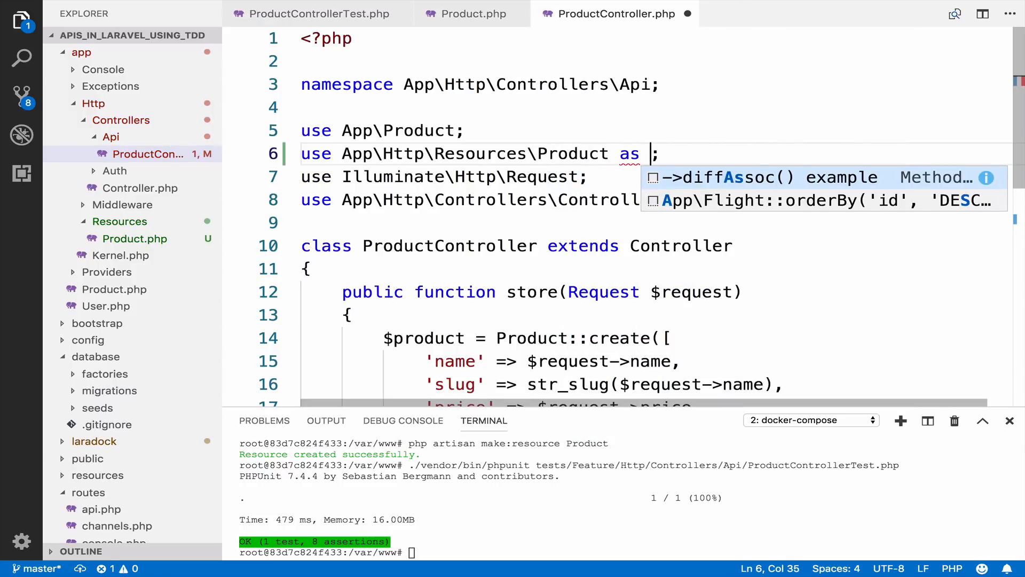
double_click(419, 130)
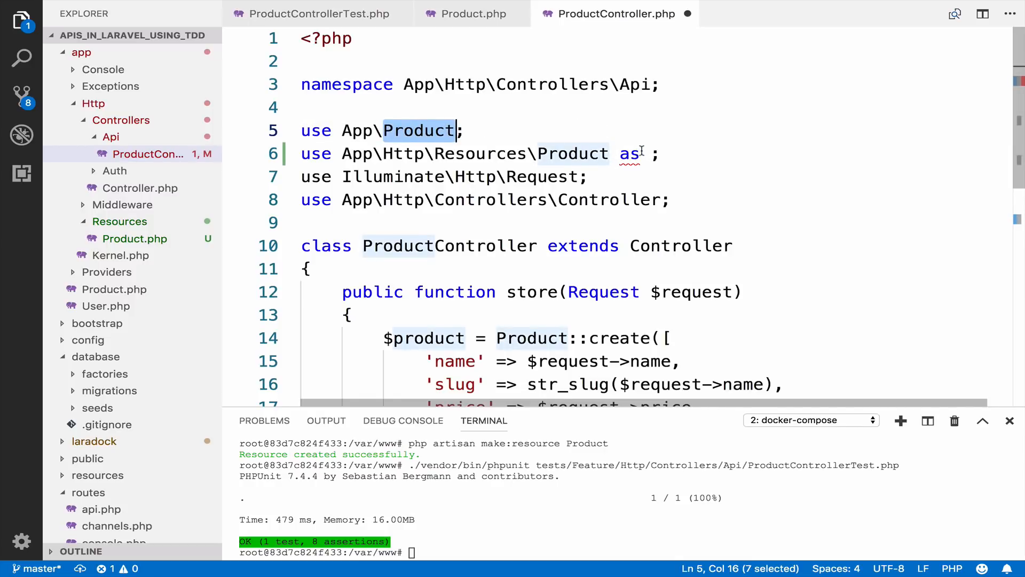
type("Produc")
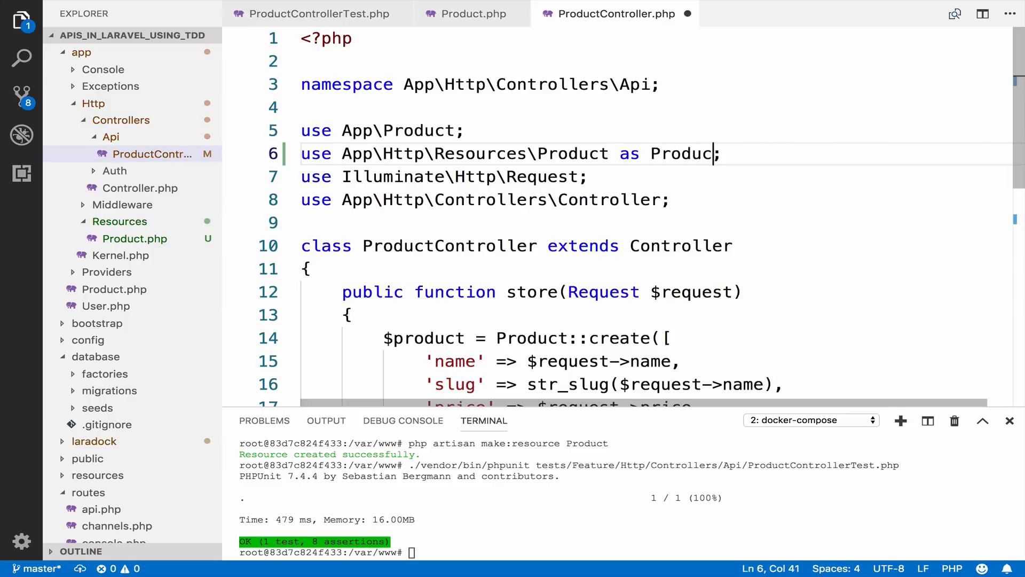
type("tResource")
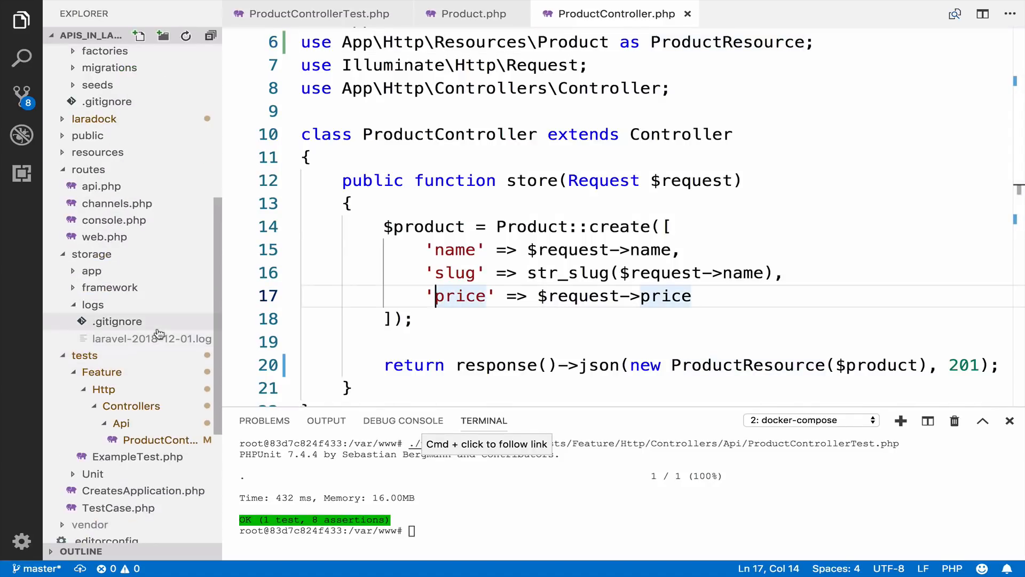
- Read laravel-2018-12-01.log's second logged response showing the product id and created_at
left_click(151, 338)
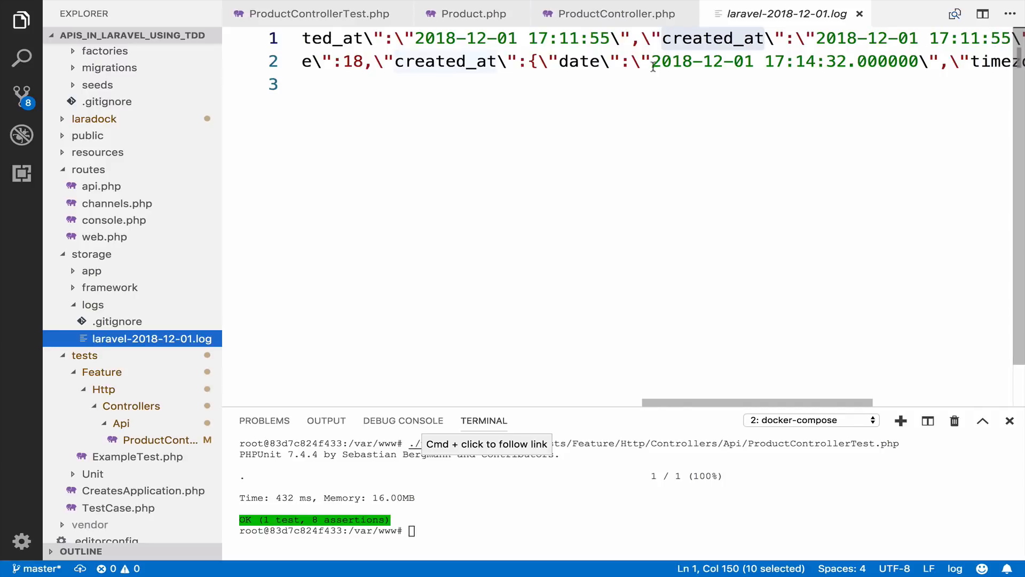
scroll("right", 3)
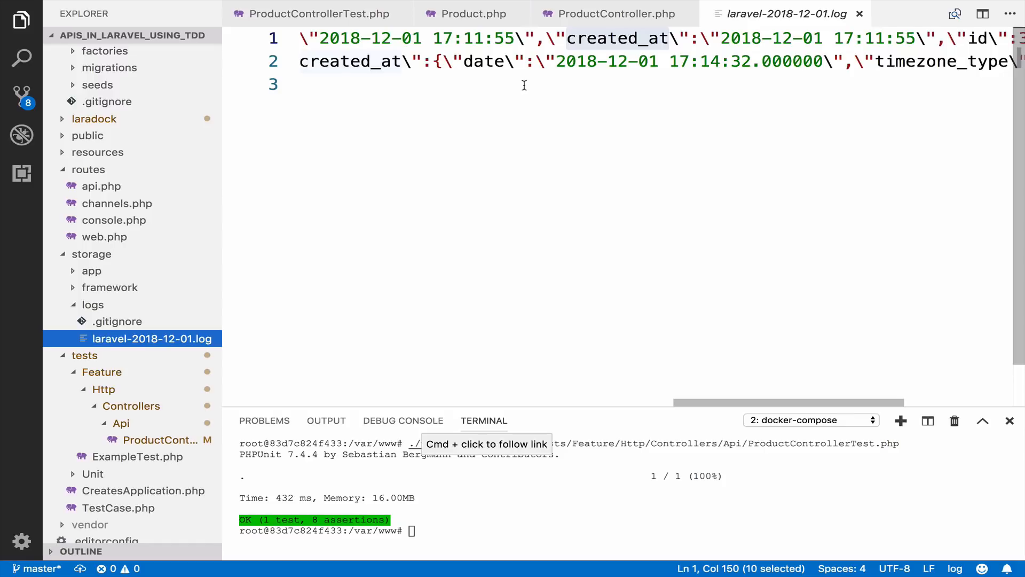
scroll("right", 3)
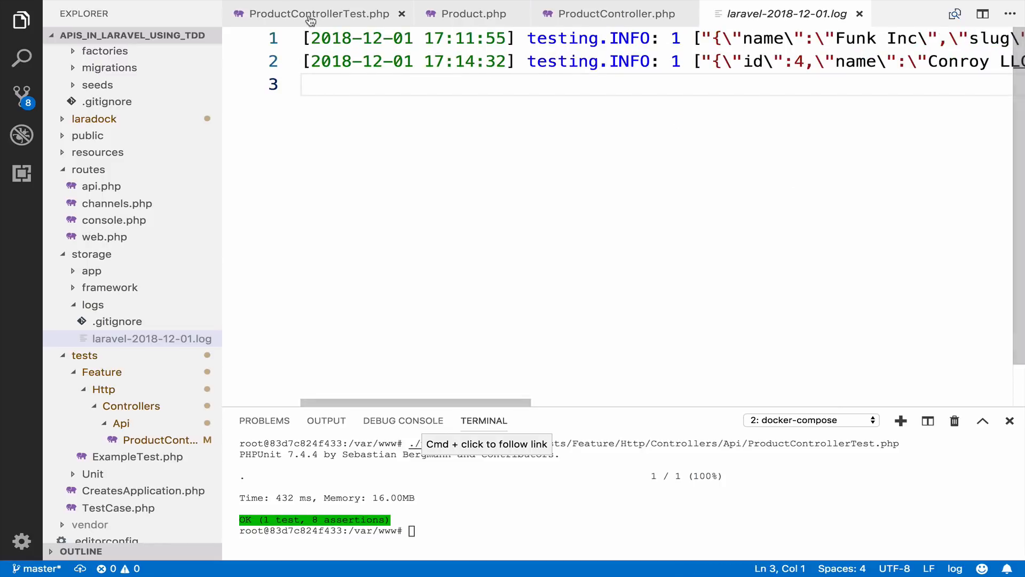
- Cast created_at with (string) in the Product resource, rerun phpunit green, and check the third logged response
left_click(473, 13)
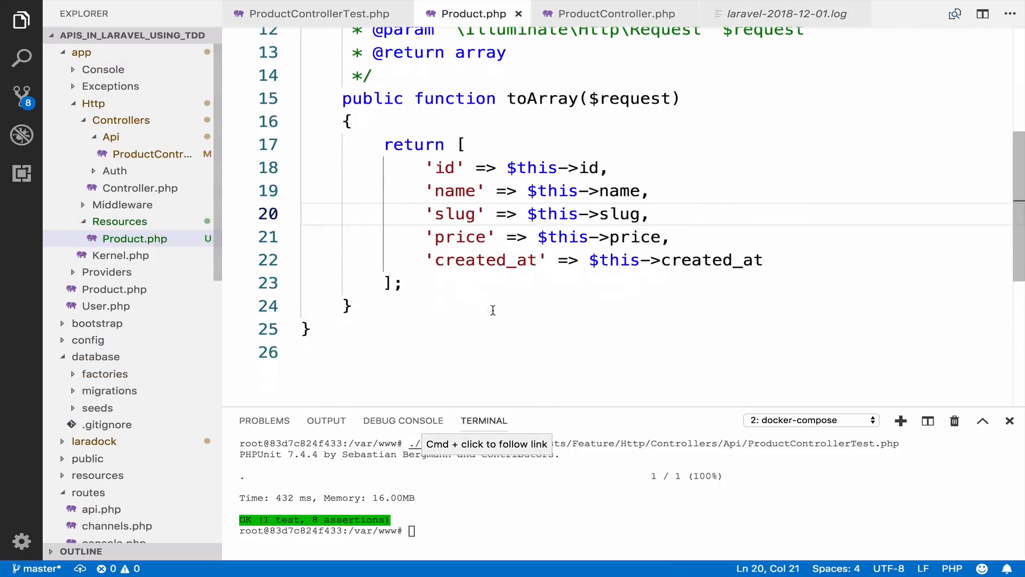
type("(string")
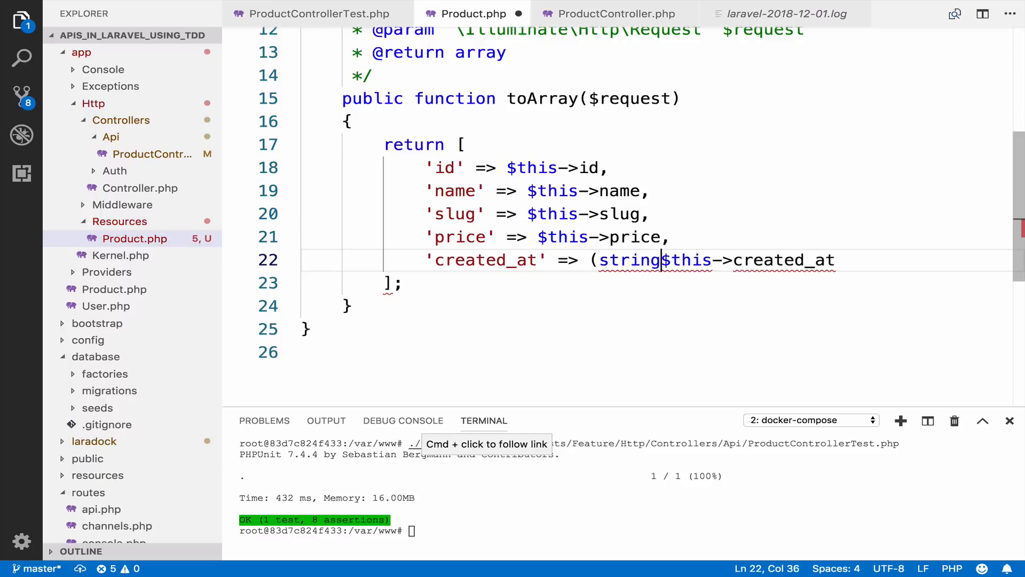
type(")")
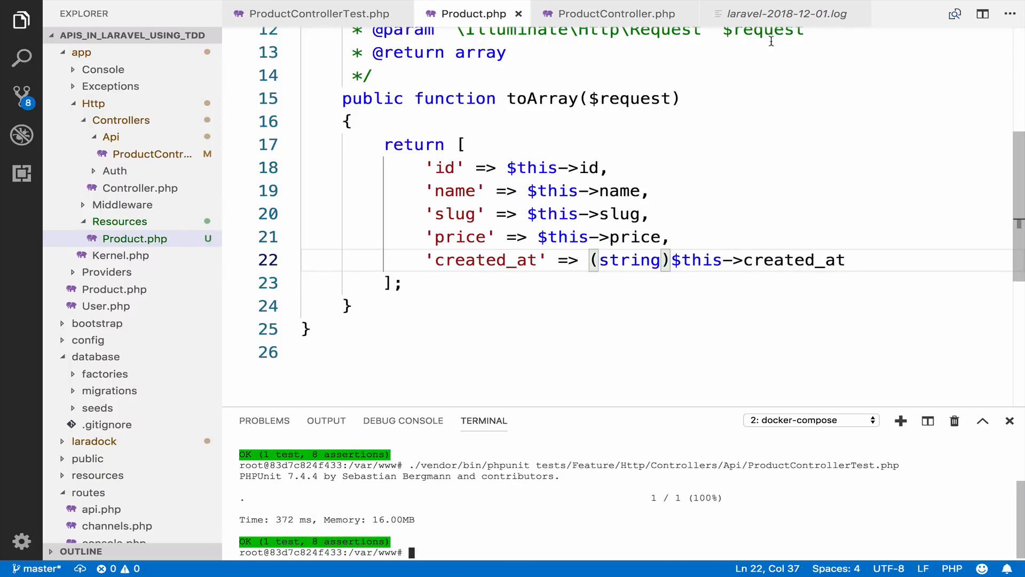
left_click(783, 14)
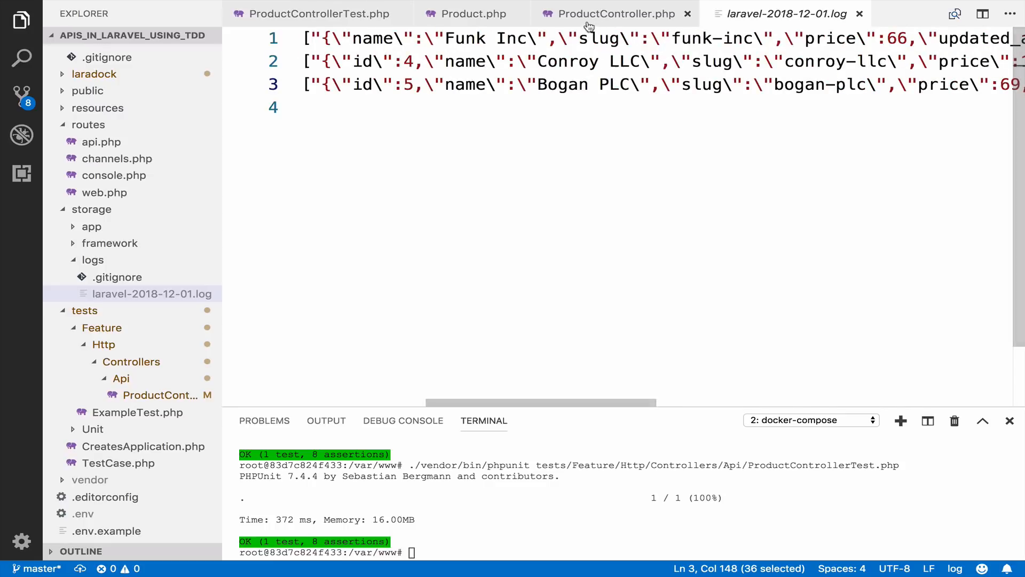
- After checking the test's created_at key, shorten the resource key from 'created_at' to 'created'
left_click(308, 13)
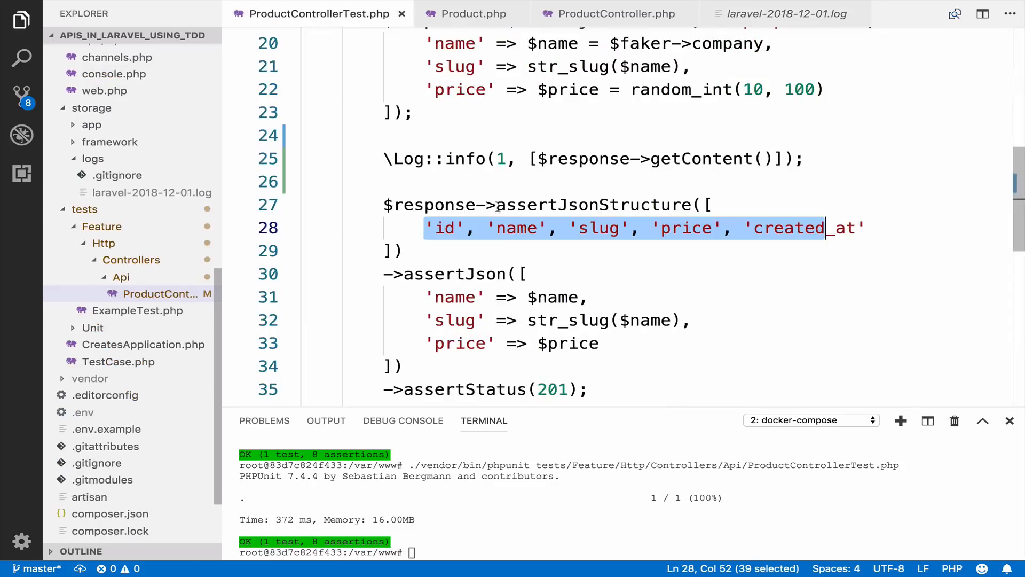
double_click(803, 228)
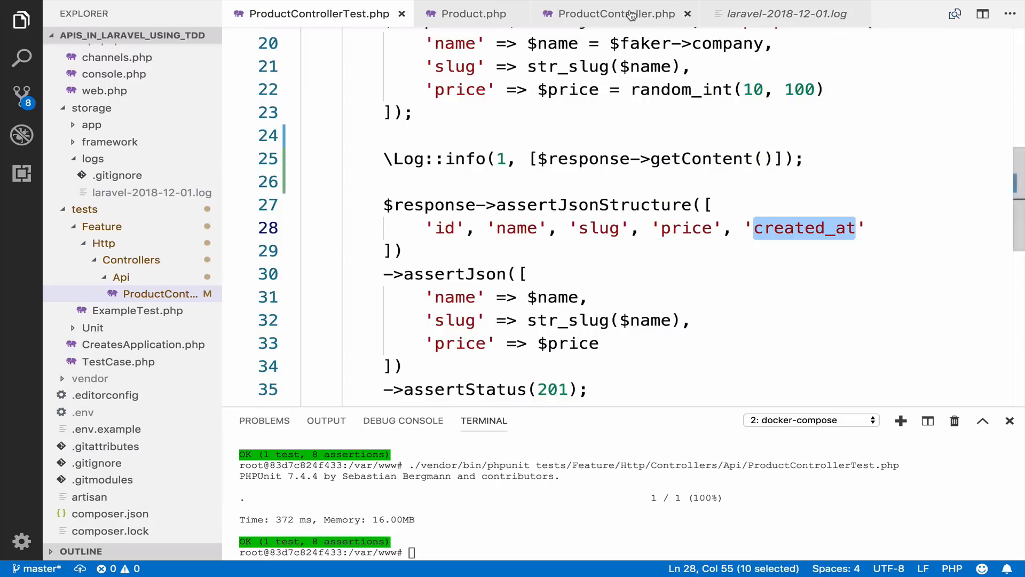
left_click(615, 14)
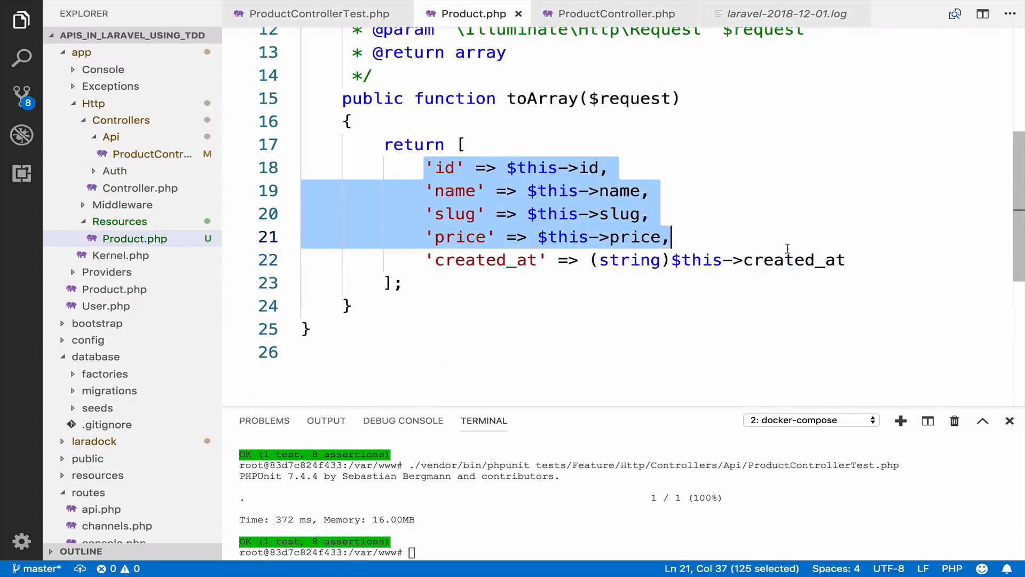
left_click(433, 190)
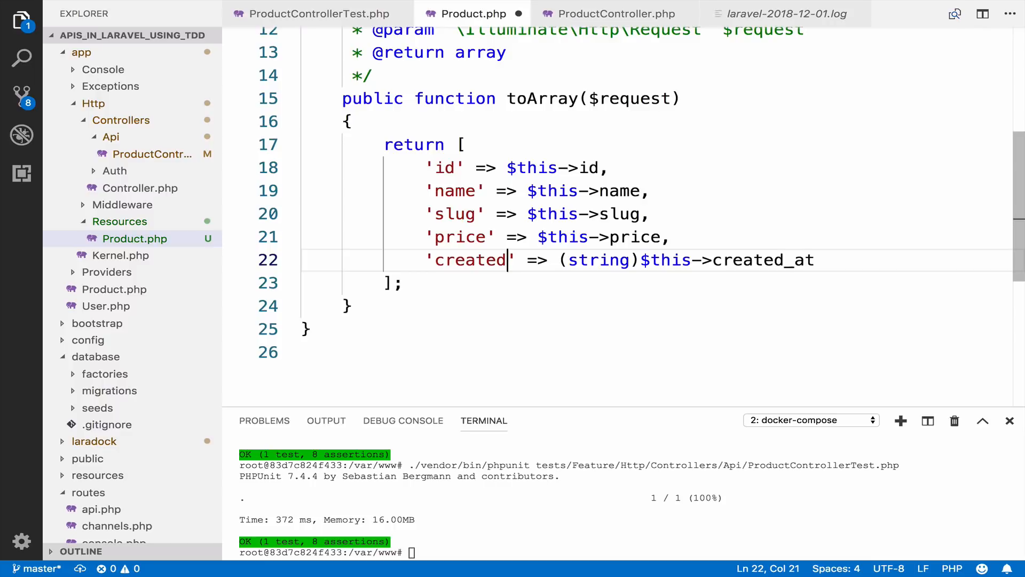
- Rerun phpunit to a missing 'created_at' failure and spot 'created' in the newest log entry
double_click(596, 260)
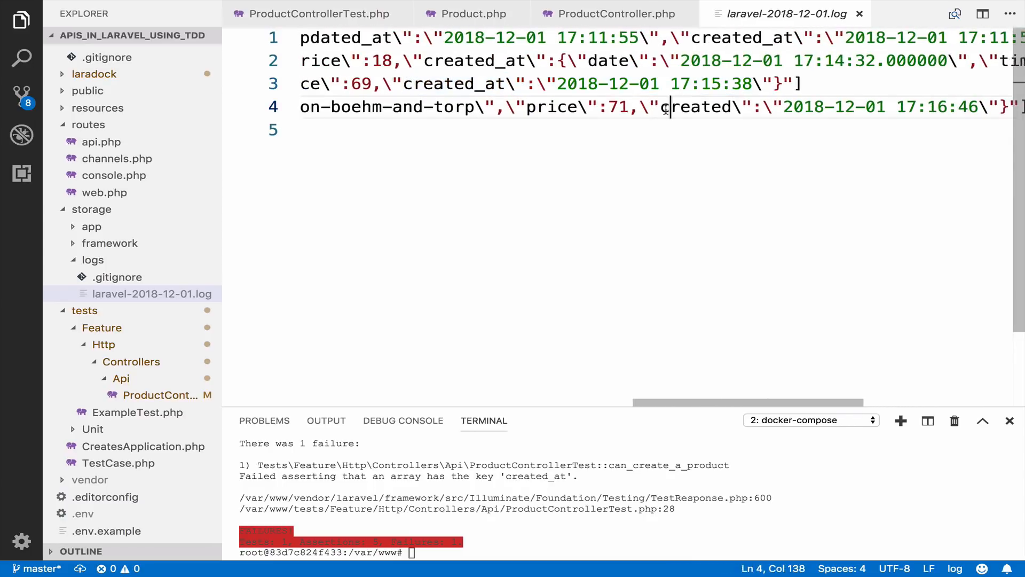
double_click(696, 106)
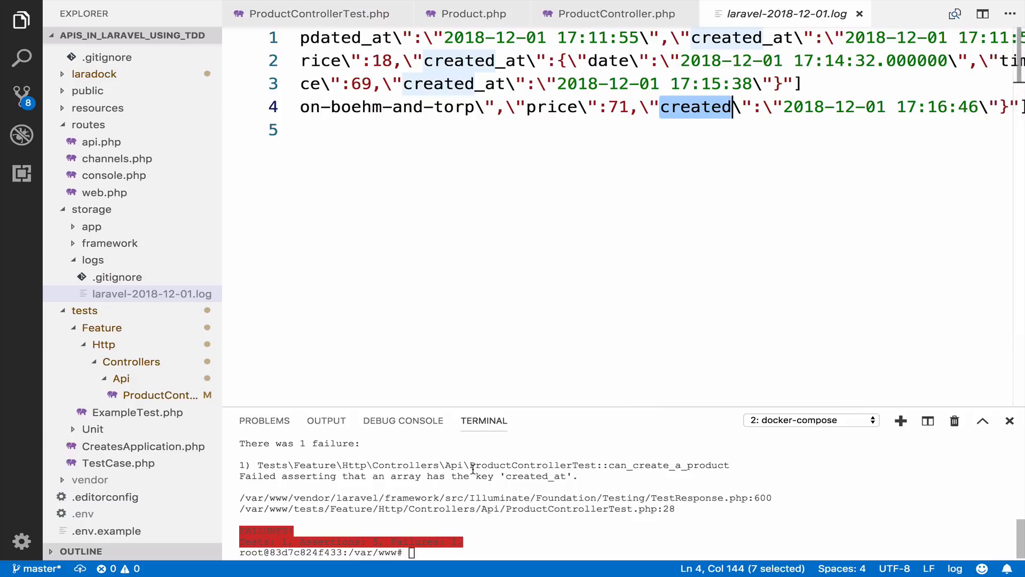
left_click(313, 14)
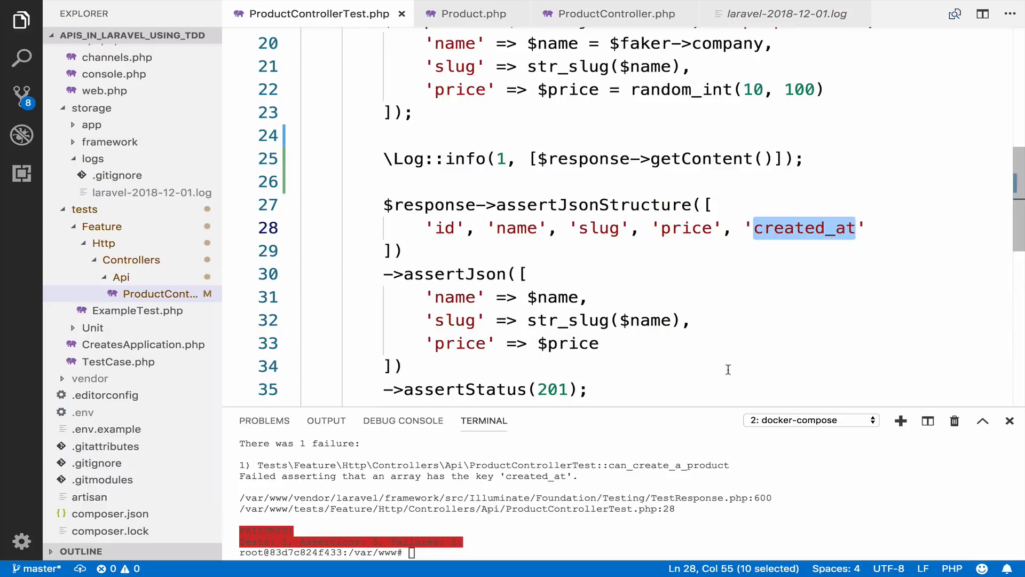
mouse_move(431, 124)
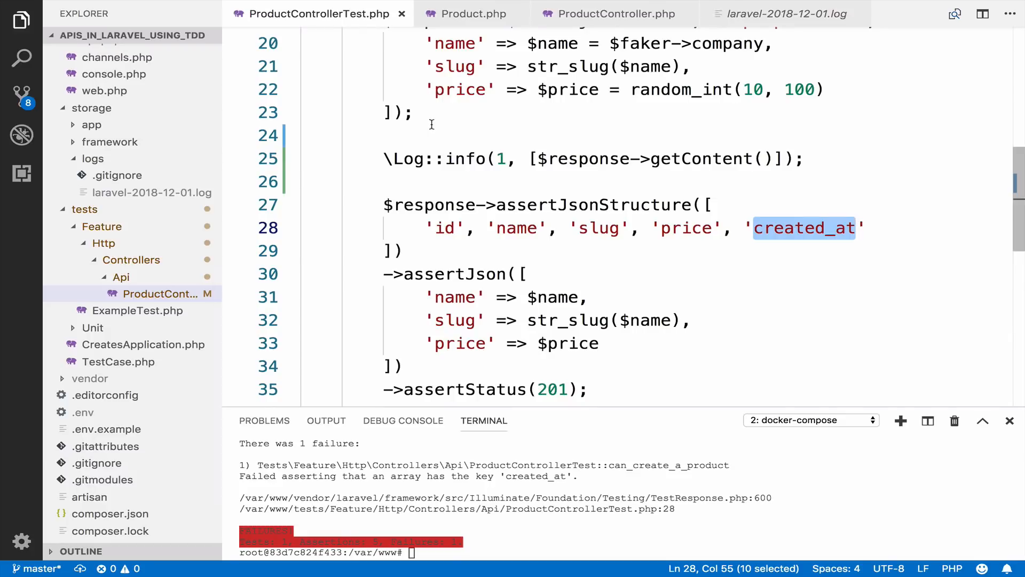
- Change 'created' back to 'created_at' in the resource and rerun phpunit to 1 test, 8 assertions passing
left_click(472, 14)
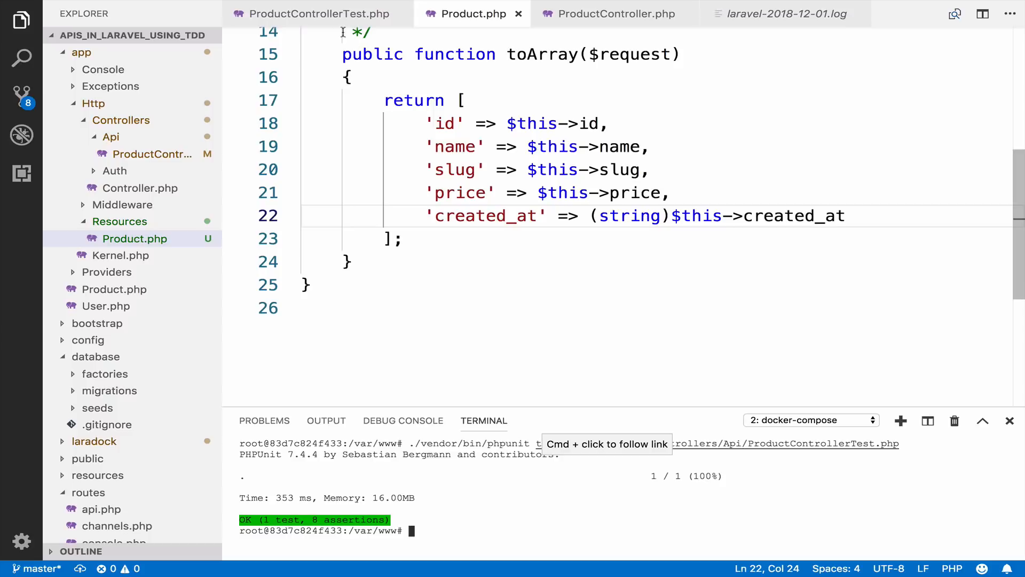
left_click(318, 14)
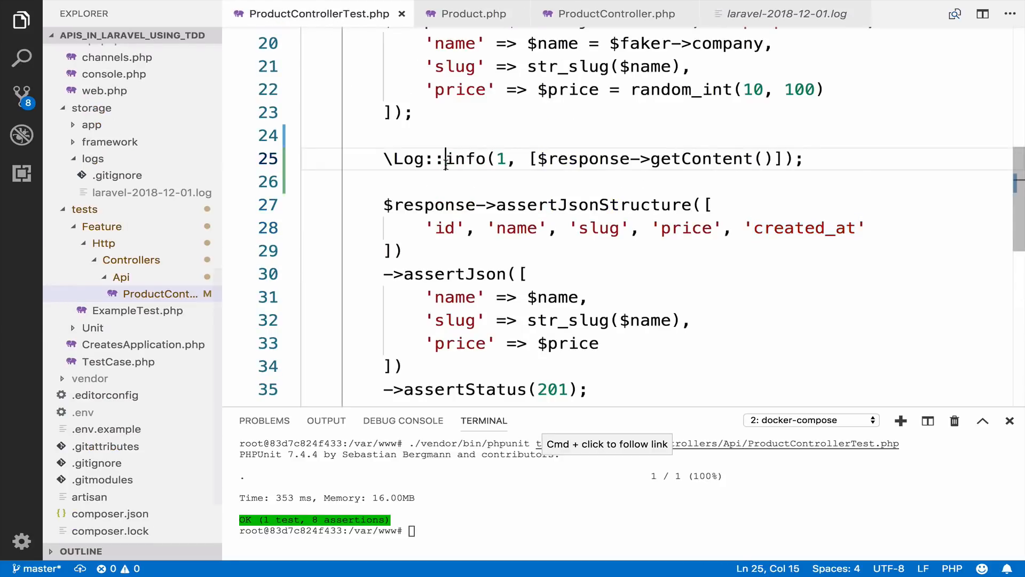